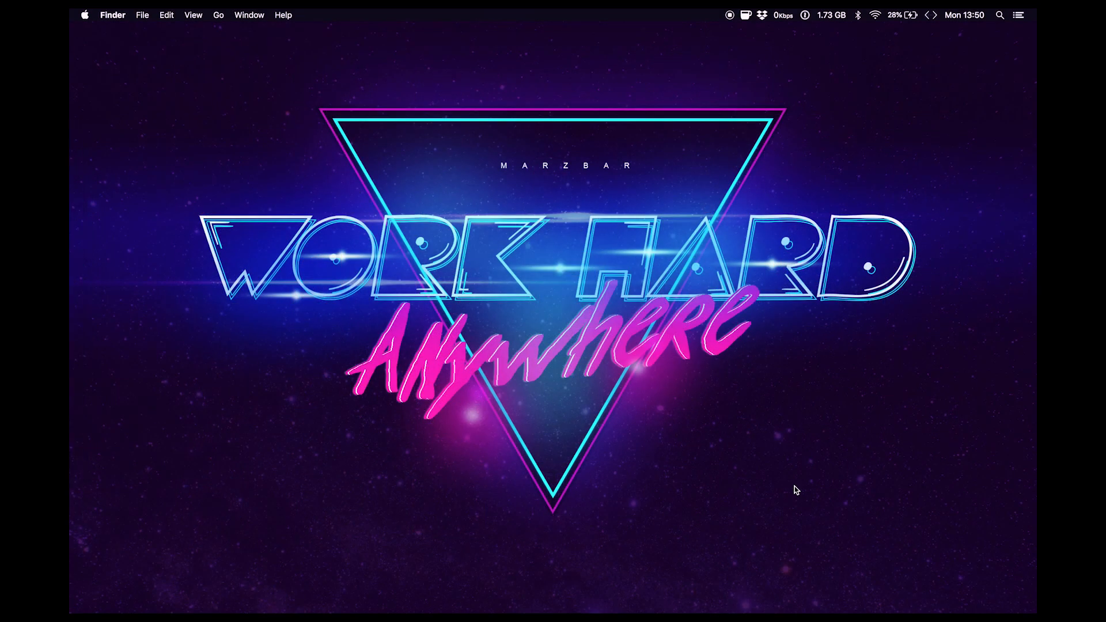
pyautogui.moveTo(860, 63)
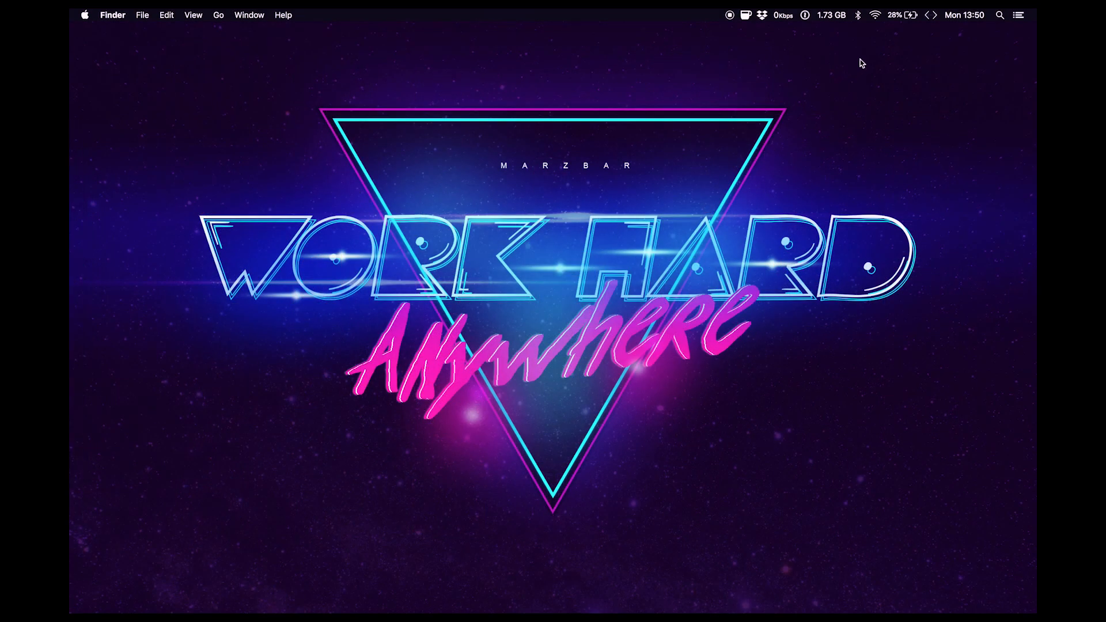
# Step: Show the list of nearby Wi-Fi networks from the menu bar
pyautogui.click(875, 16)
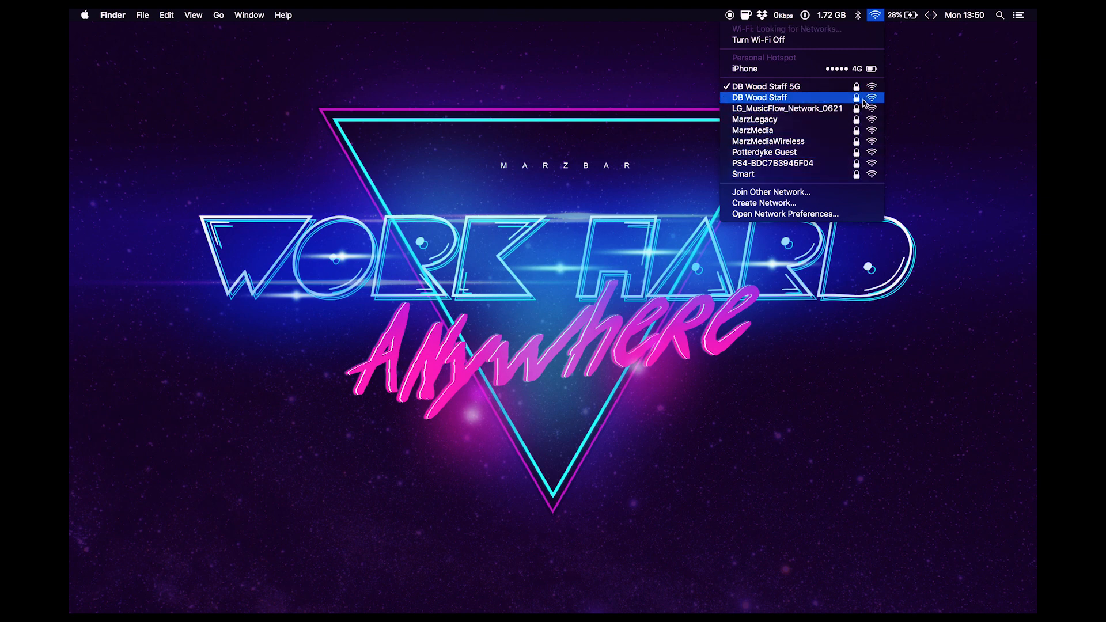
pyautogui.moveTo(840, 112)
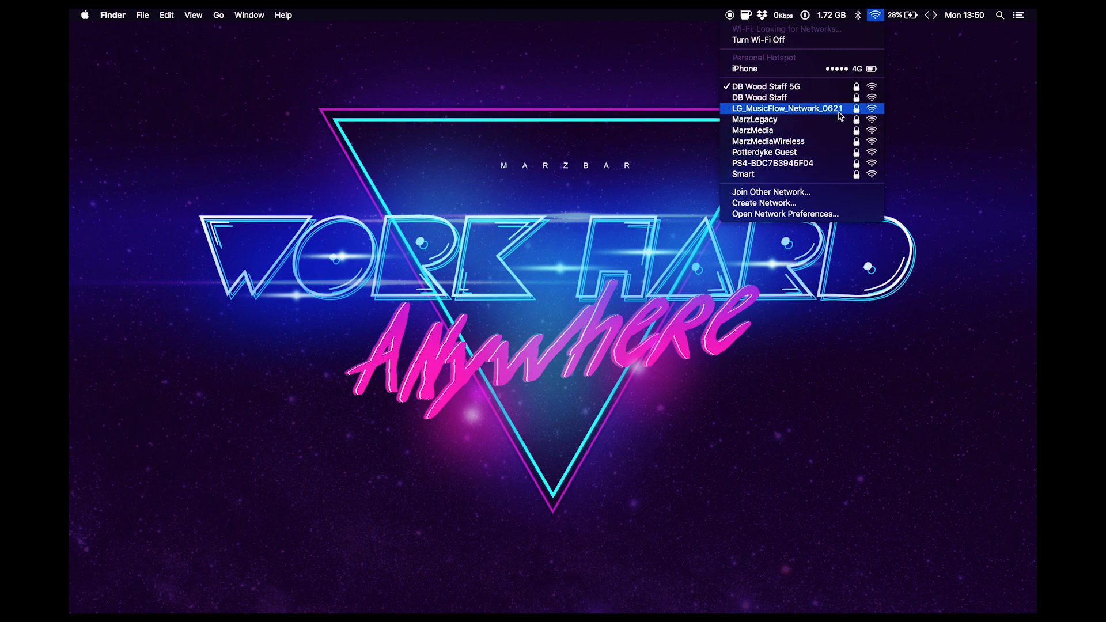
pyautogui.moveTo(826, 143)
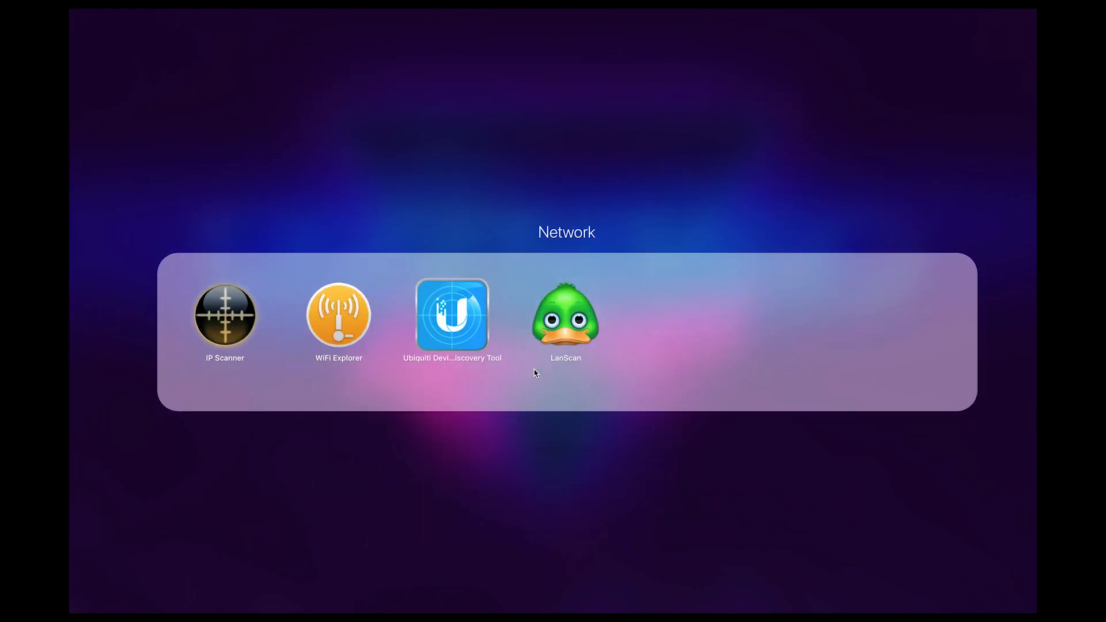
# Step: Launch WiFi Explorer and dismiss the new vendors database alert
pyautogui.click(338, 316)
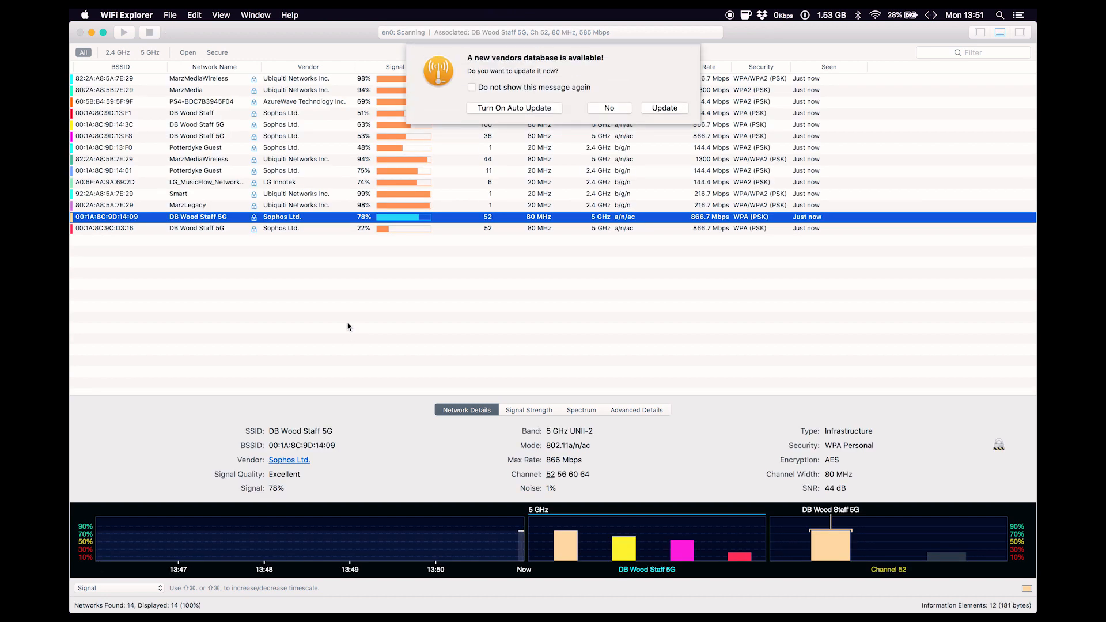
pyautogui.click(609, 108)
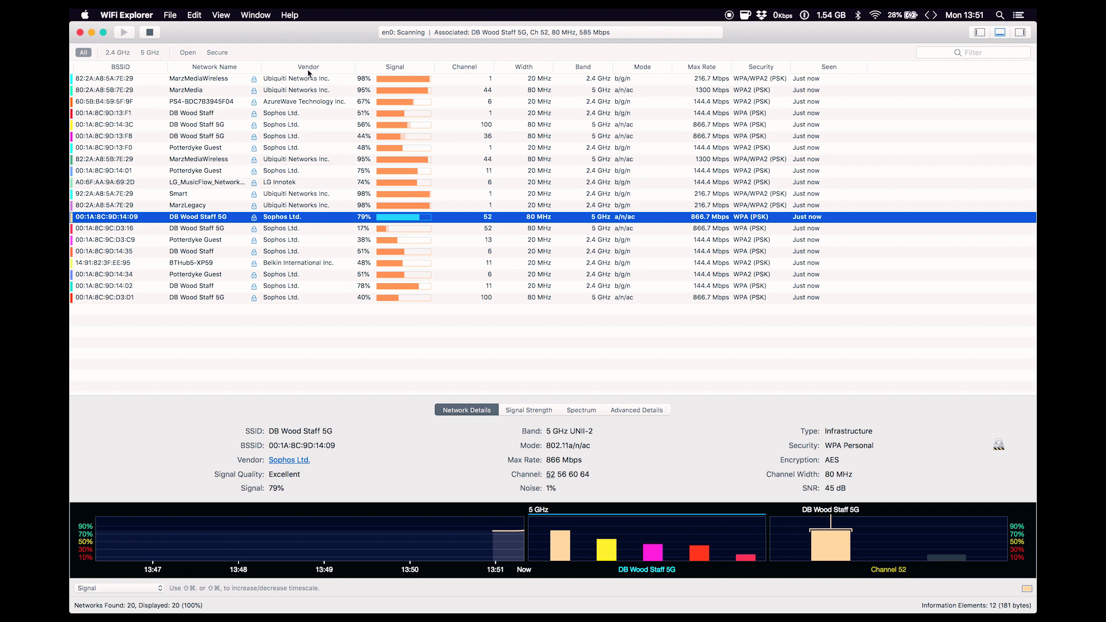
# Step: Sort by vendor, compare DB Wood Staff, DB Wood Staff 5G, MarzMediaWireless, then sort by signal
pyautogui.click(293, 66)
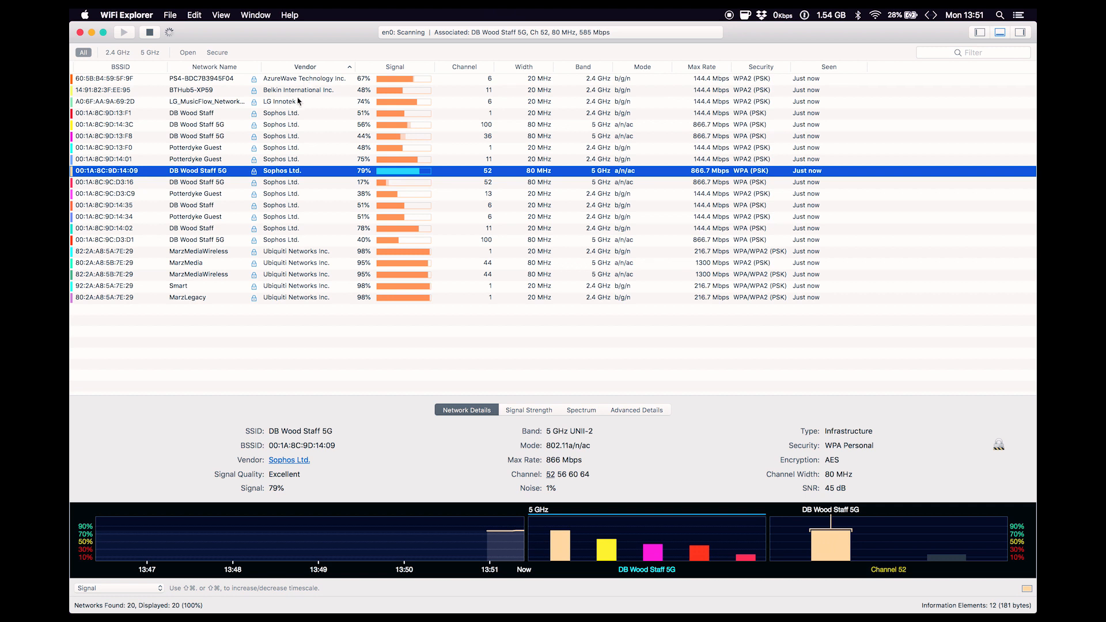
pyautogui.click(191, 113)
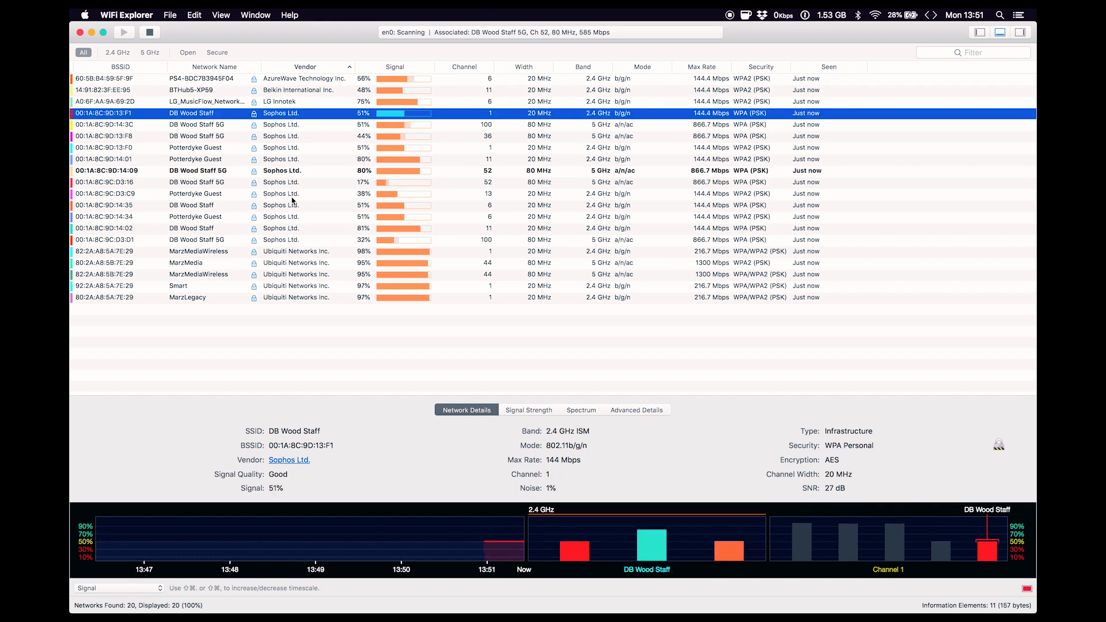
pyautogui.click(196, 240)
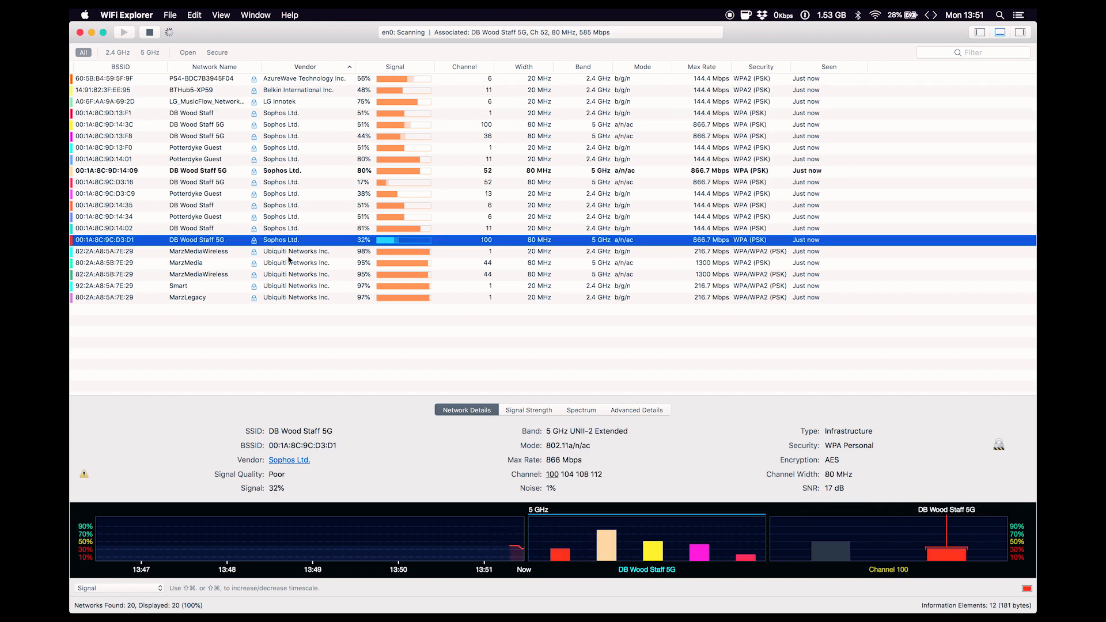
pyautogui.click(198, 251)
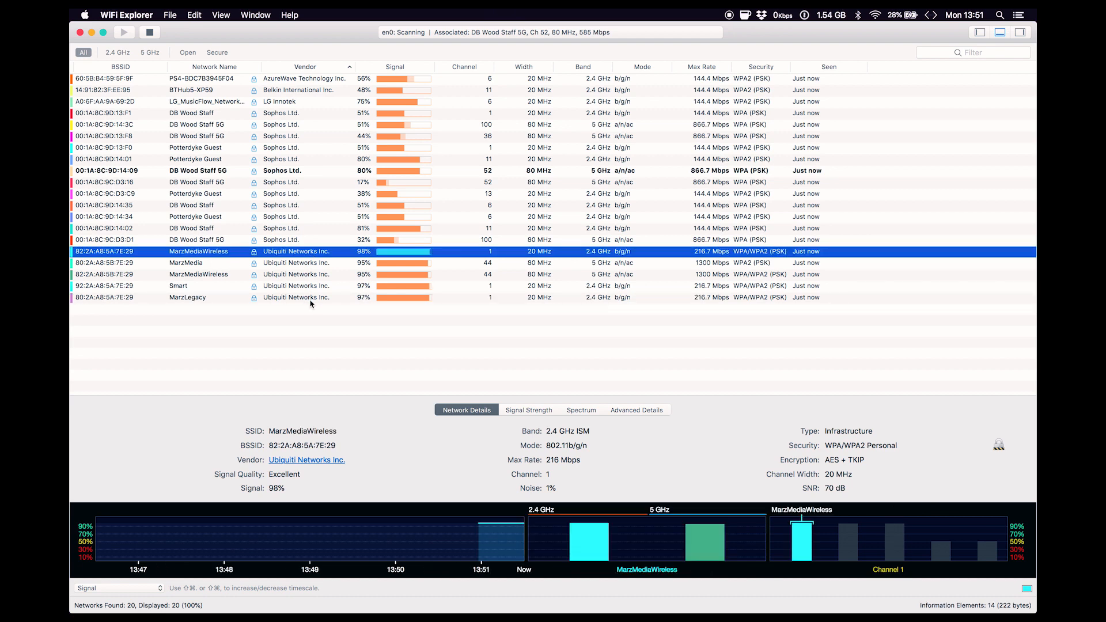
pyautogui.click(395, 67)
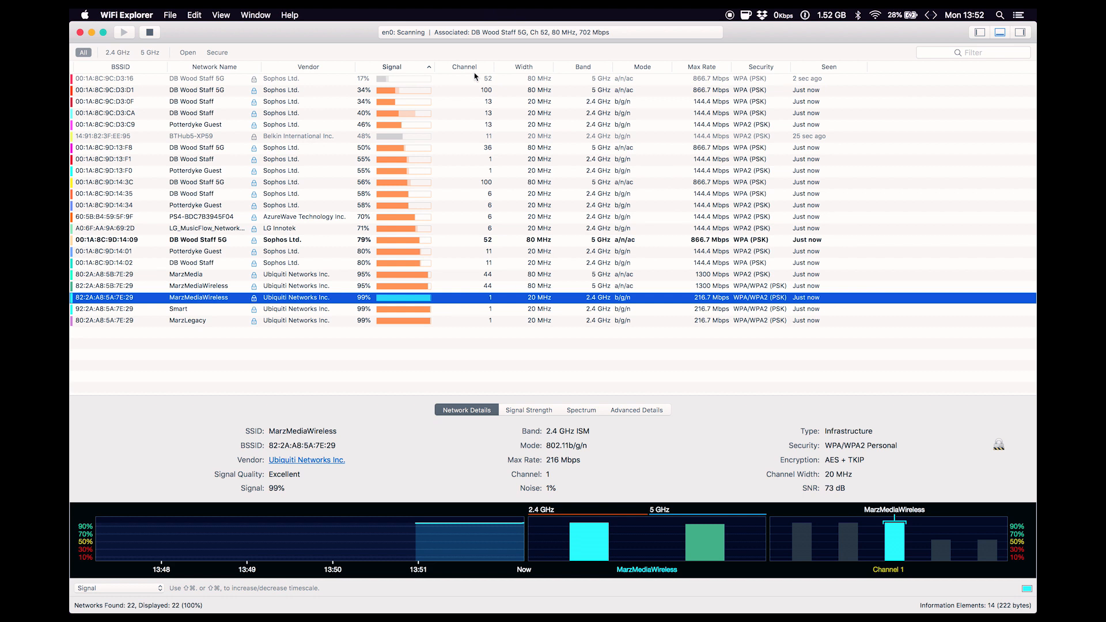
pyautogui.moveTo(532, 79)
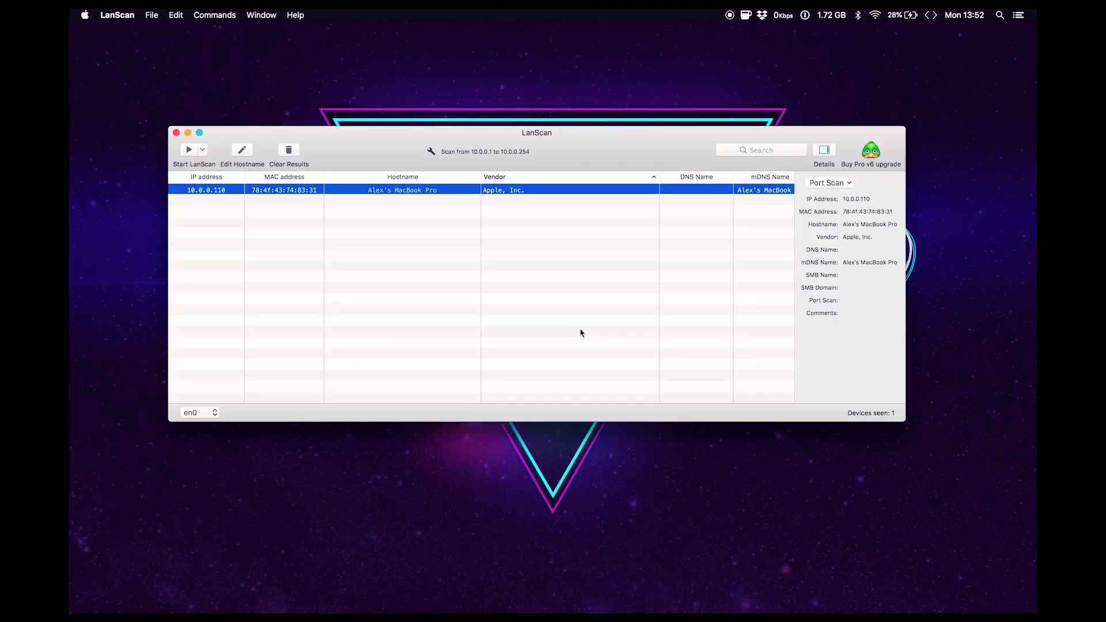
# Step: Run and stop a LanScan network scan, then scroll through the 96 devices found
pyautogui.click(188, 150)
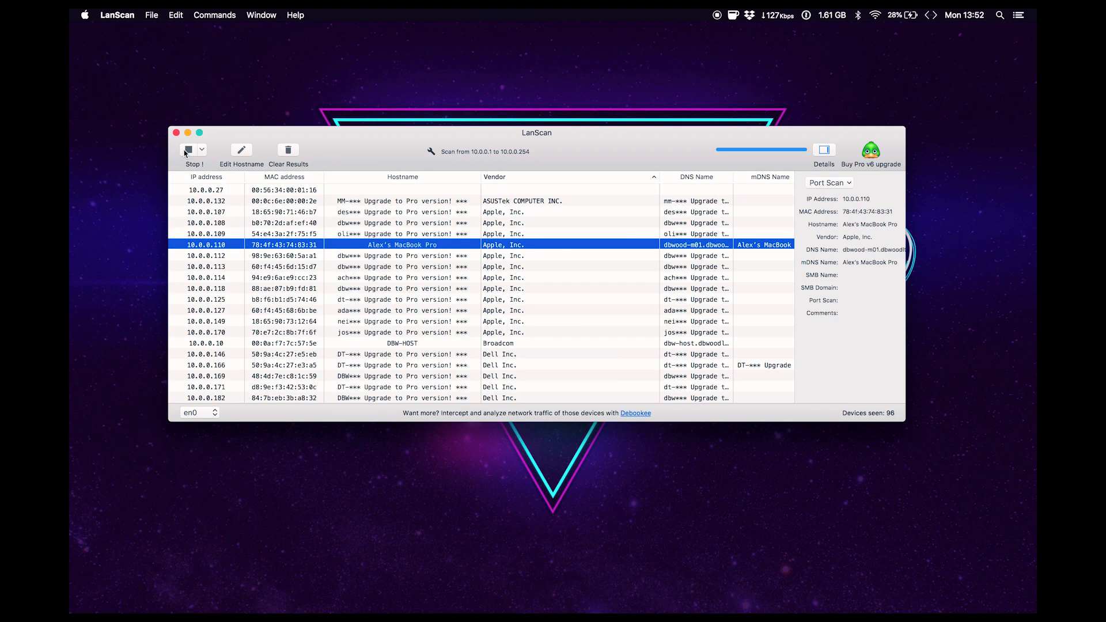
pyautogui.click(188, 150)
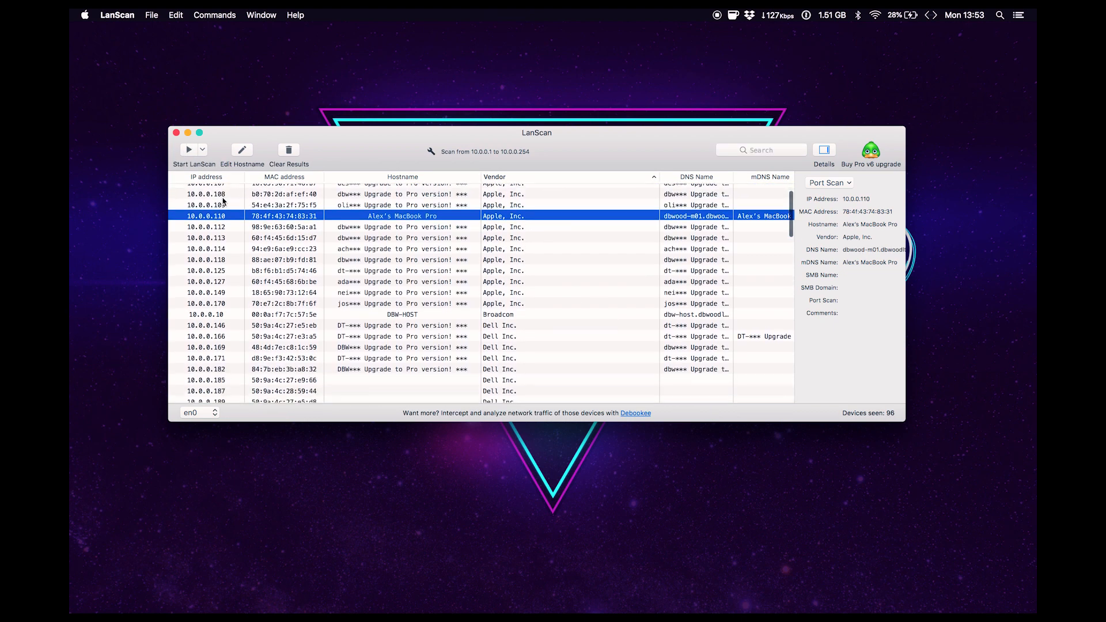
pyautogui.scroll(-3)
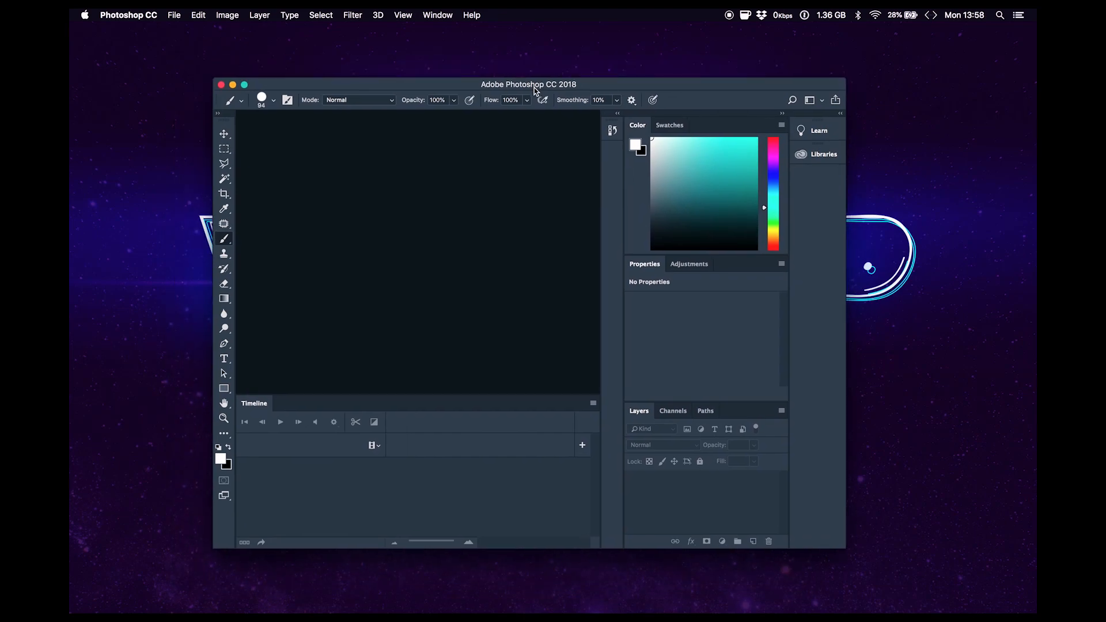
# Step: Move the empty Photoshop window slightly lower and enlarge it
pyautogui.moveTo(534, 84); pyautogui.dragTo(540, 113)
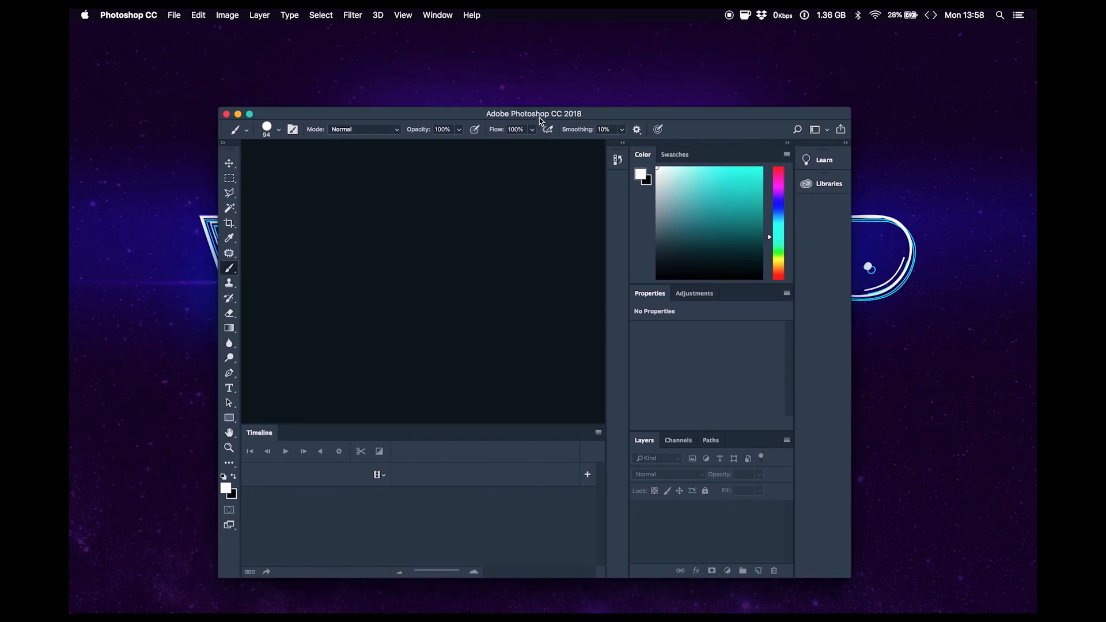
pyautogui.doubleClick(533, 114)
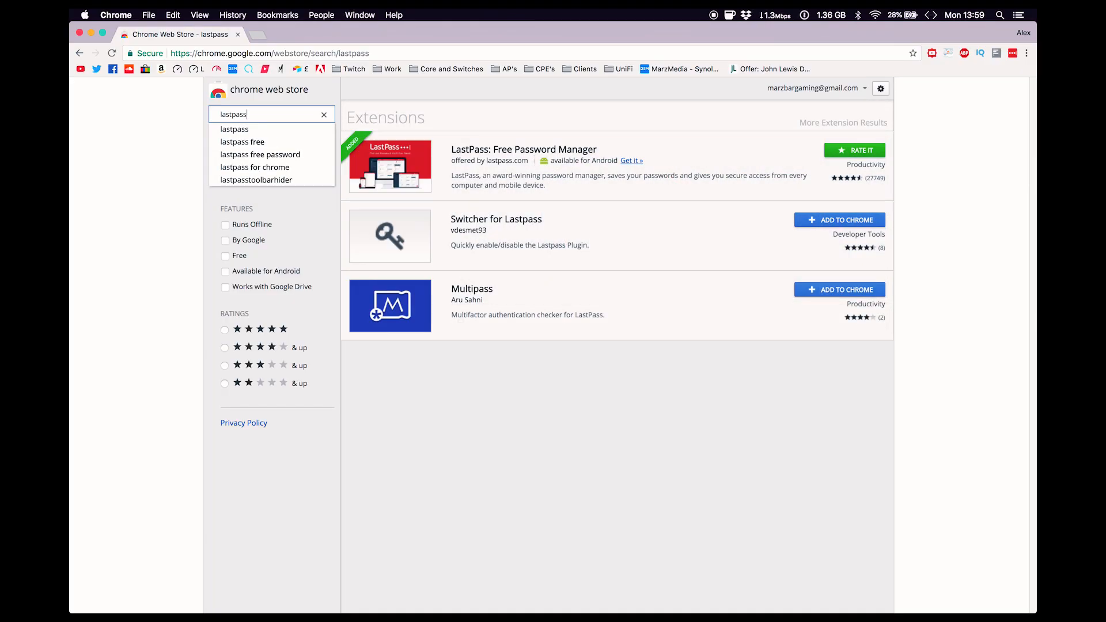
pyautogui.moveTo(828, 182)
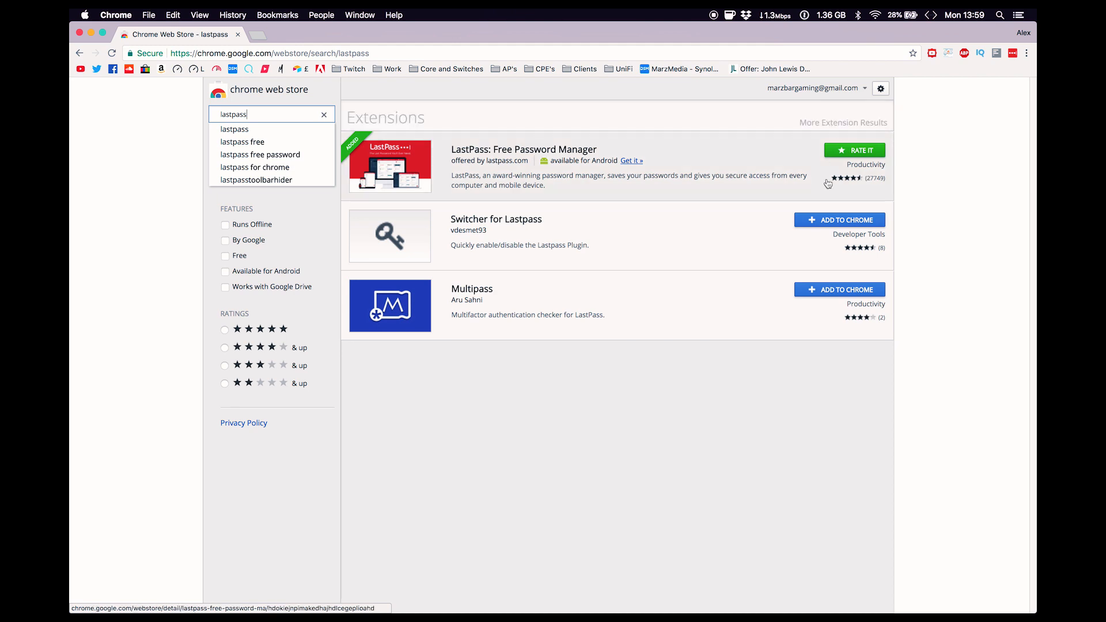
pyautogui.moveTo(858, 193)
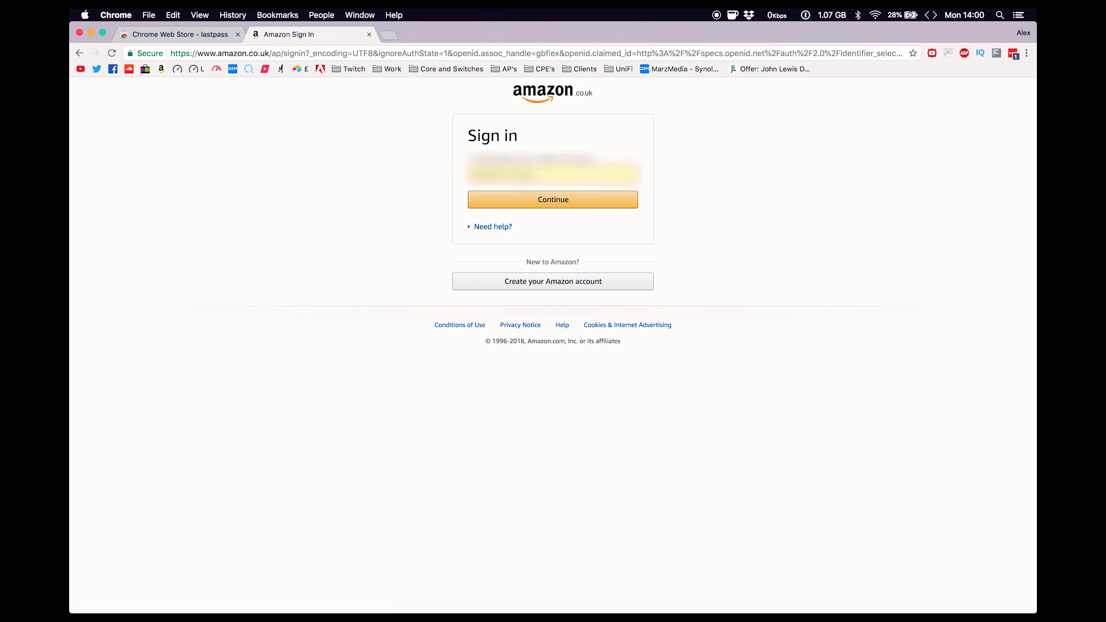
# Step: Close the Amazon Sign In tab to return to the Chrome Web Store results
pyautogui.click(552, 199)
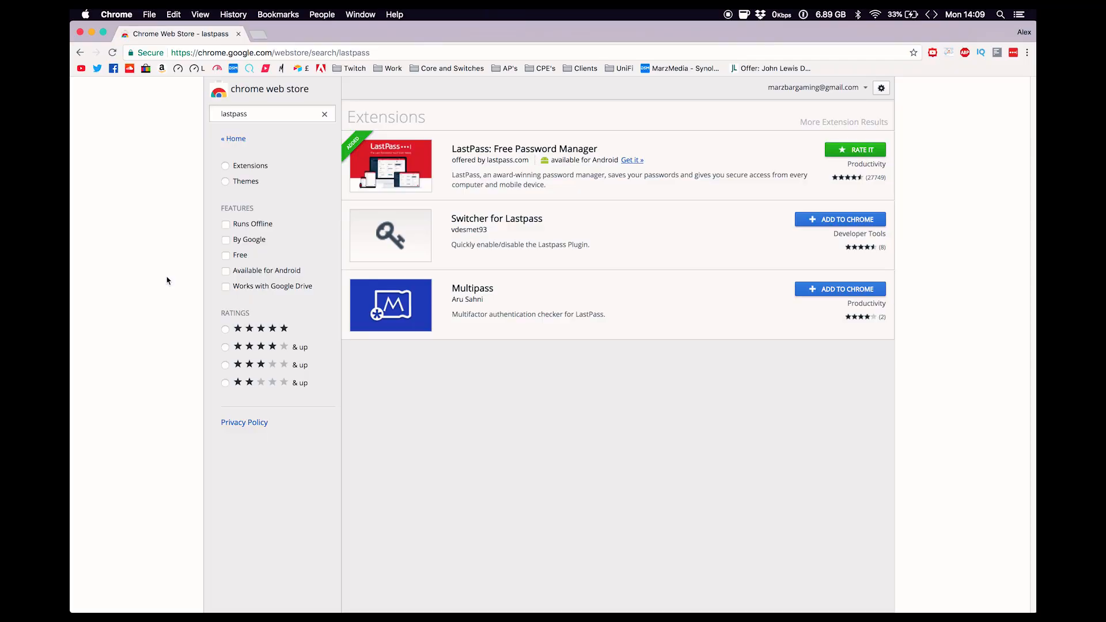
pyautogui.moveTo(369, 297)
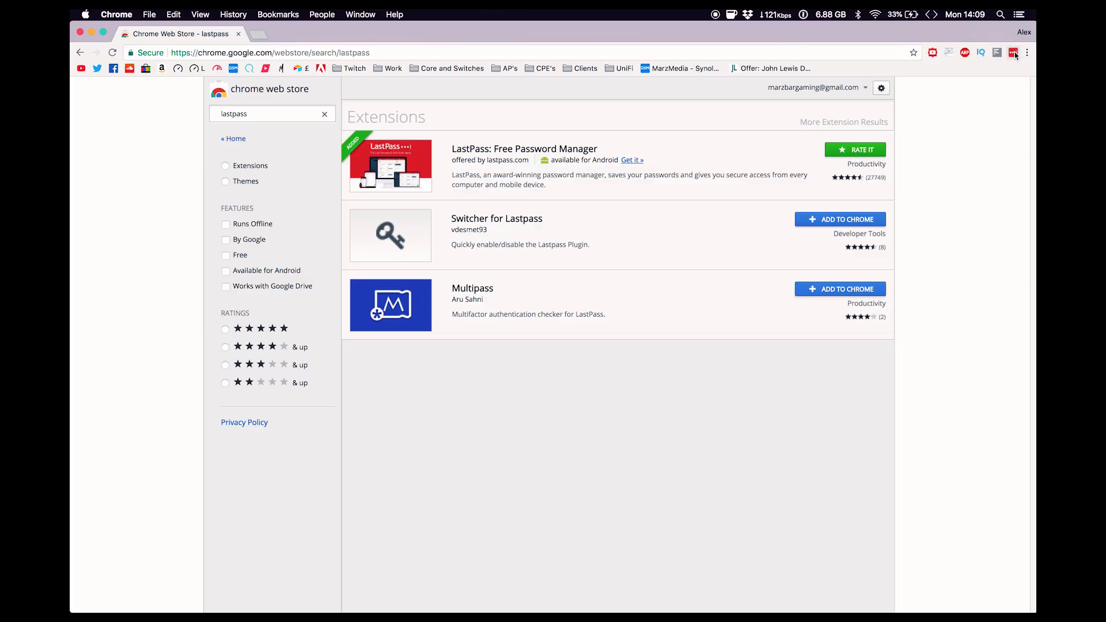
# Step: Open the LastPass vault from the extension's toolbar menu
pyautogui.click(1014, 53)
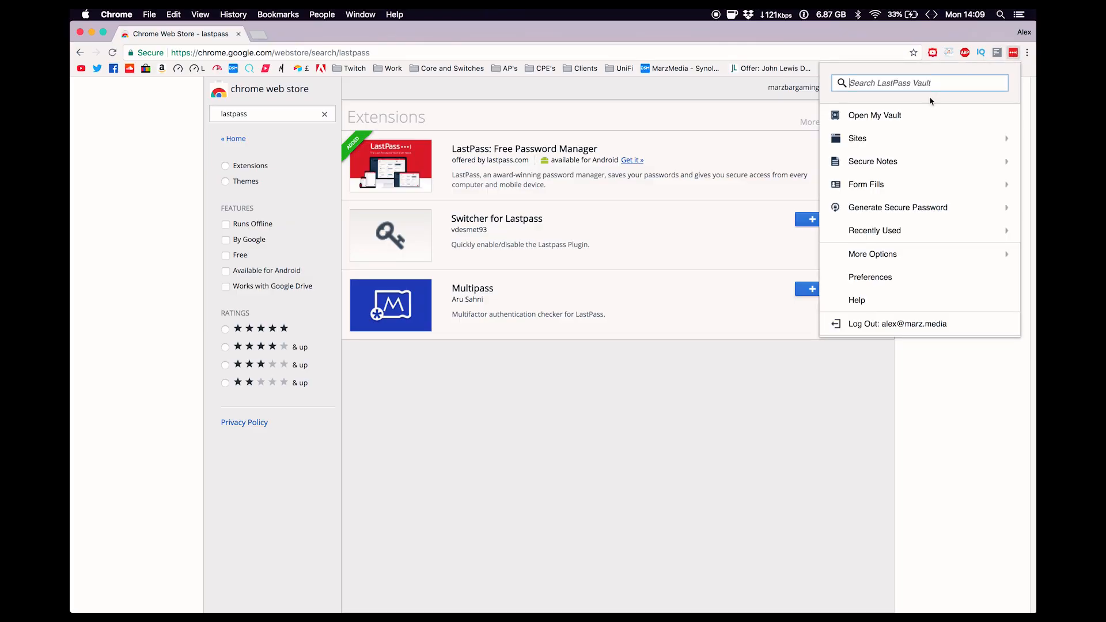
pyautogui.click(873, 115)
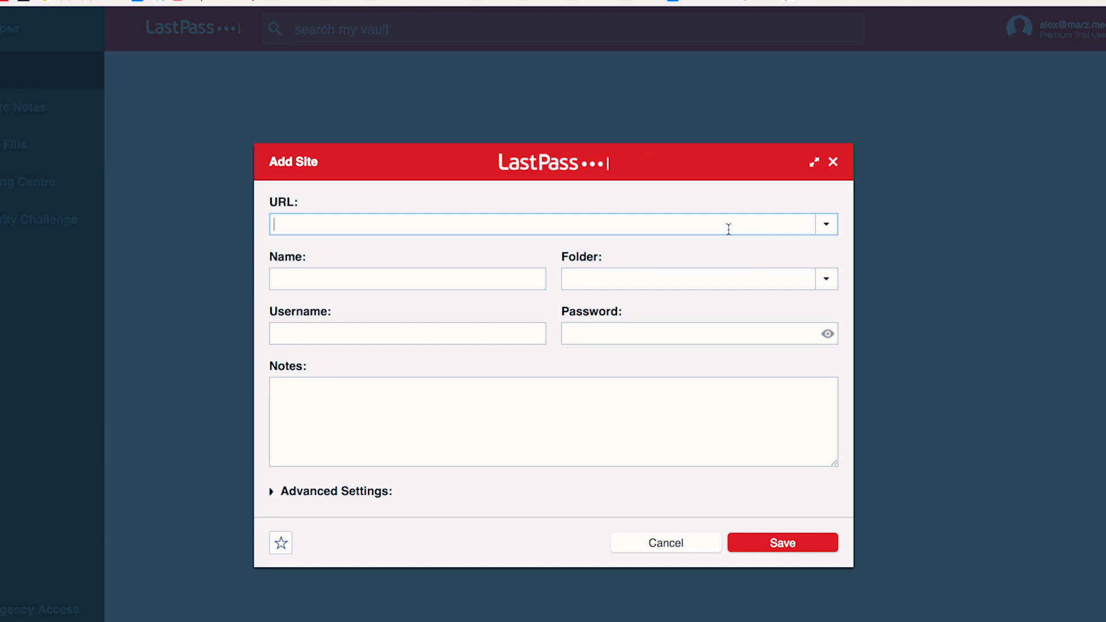
# Step: Enter 'ama' in the URL field and pick amazon.co.uk from the suggestions
pyautogui.write('amazon.co.uk')
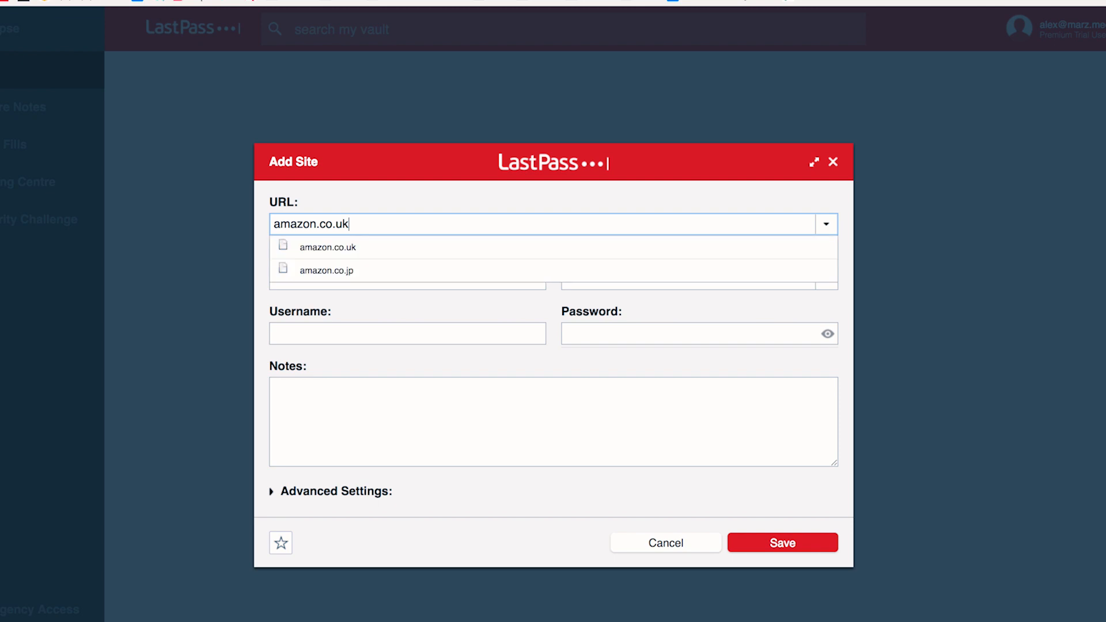
pyautogui.click(783, 543)
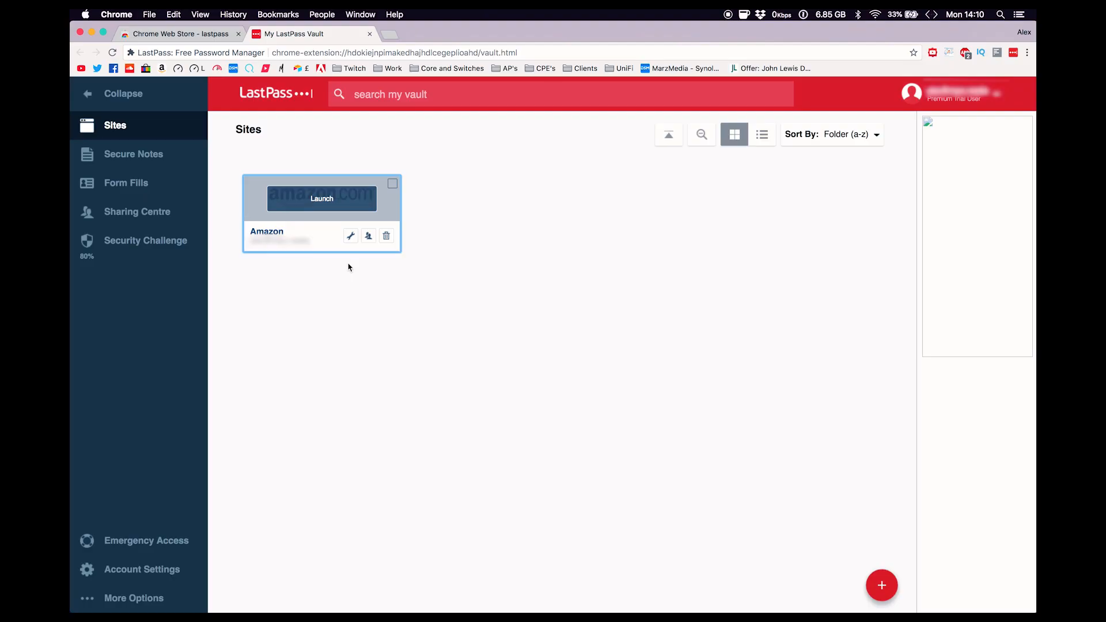
# Step: View the saved Amazon login's details, then switch to the Form Fills section
pyautogui.click(350, 235)
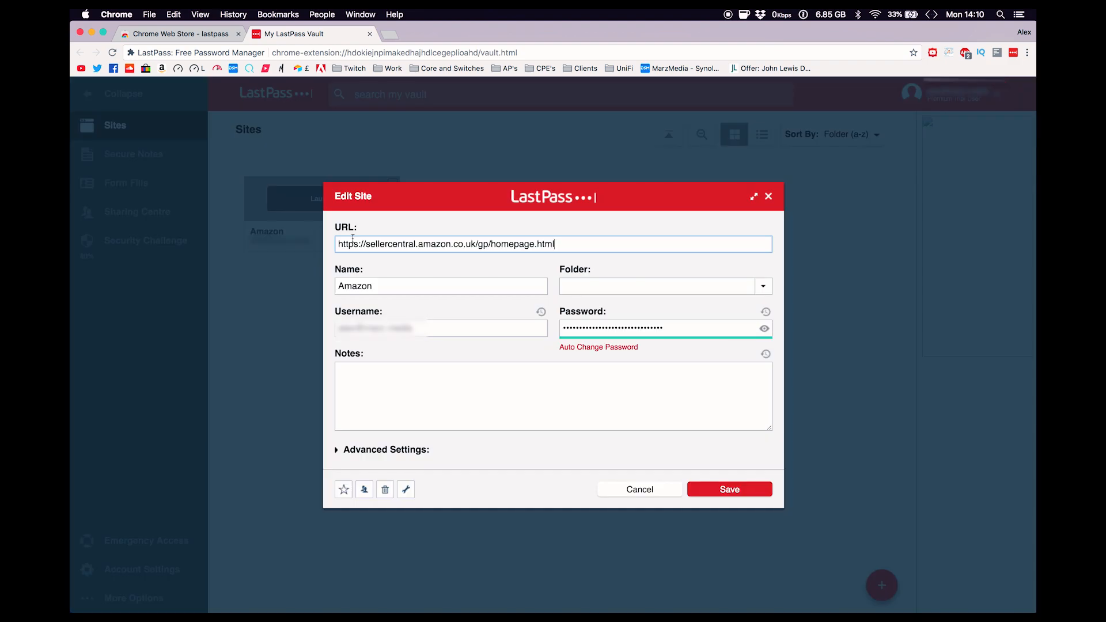
pyautogui.click(126, 183)
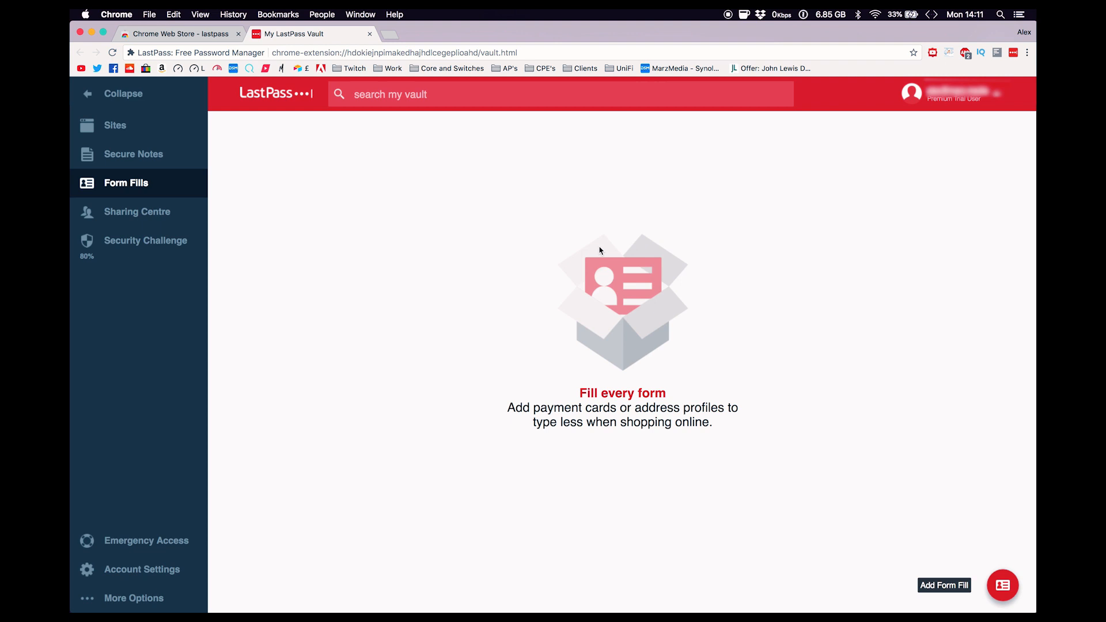
pyautogui.moveTo(668, 352)
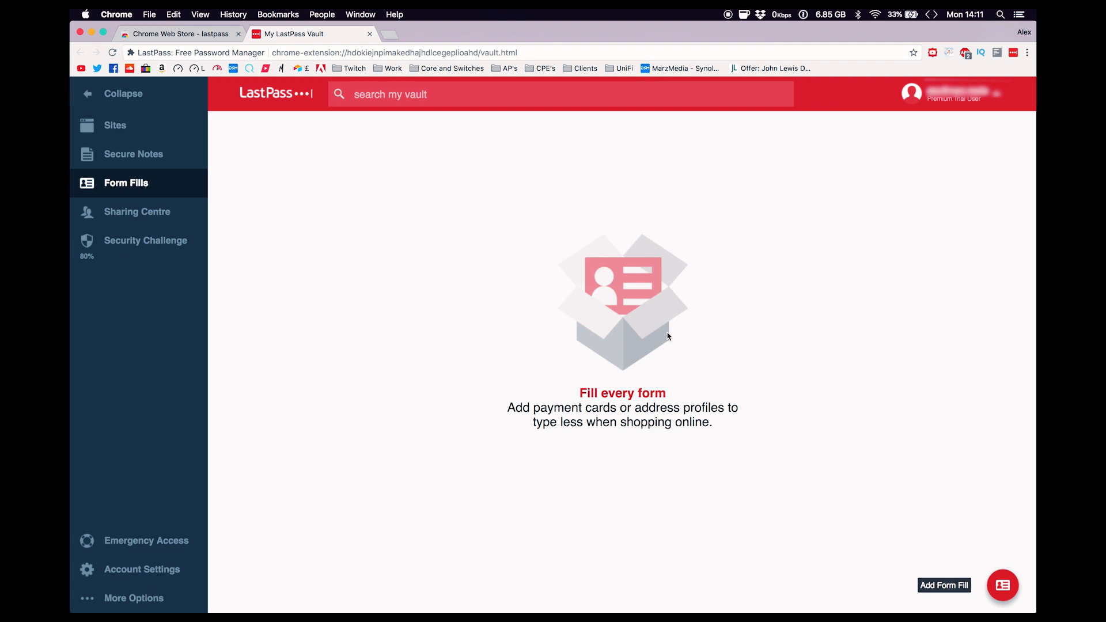
pyautogui.moveTo(873, 533)
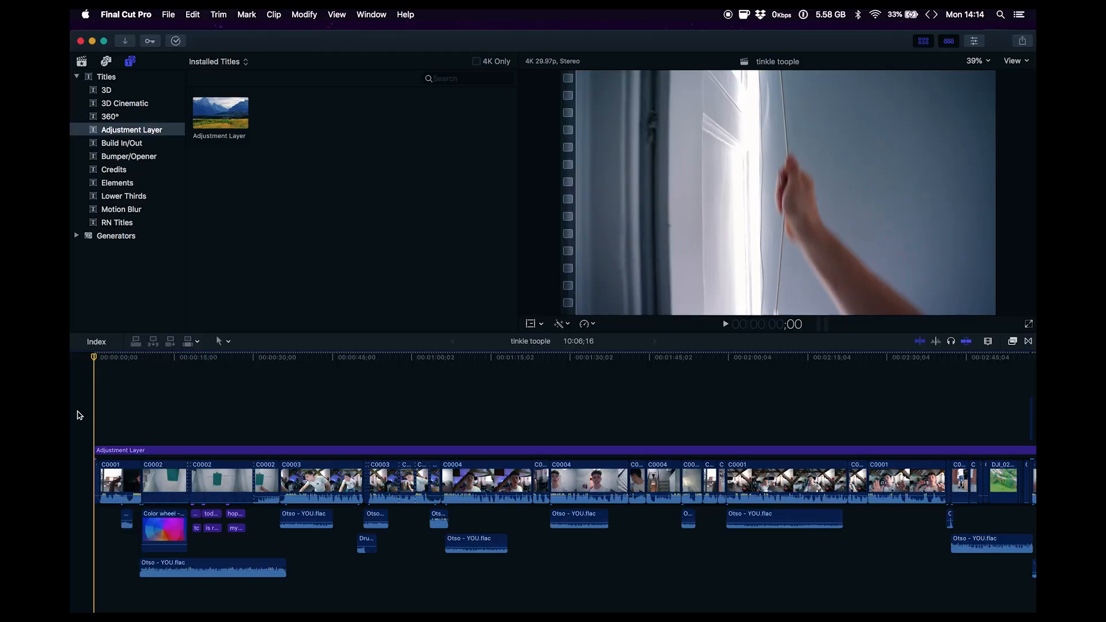
# Step: Play and pause the tinkle toople timeline, then reposition the playhead
pyautogui.press('space')
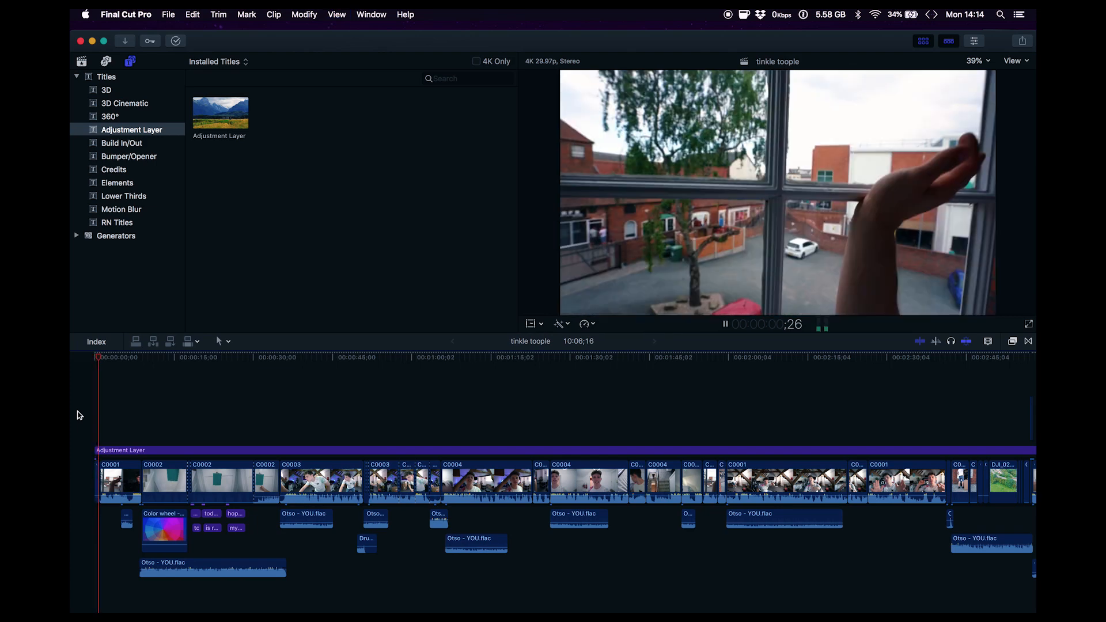
pyautogui.press('space')
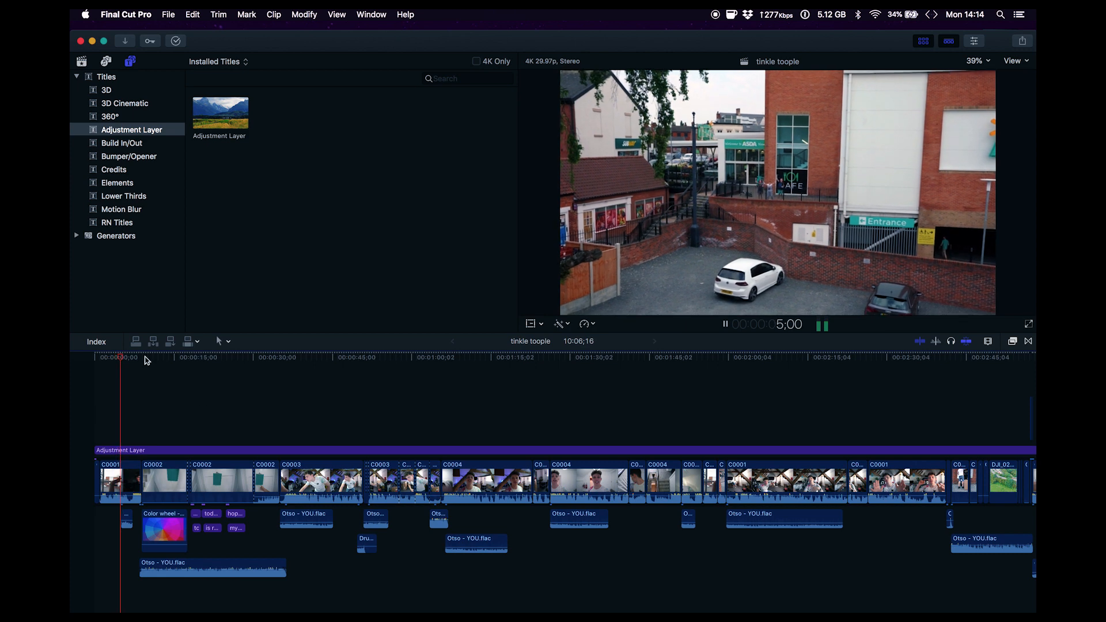
pyautogui.click(190, 357)
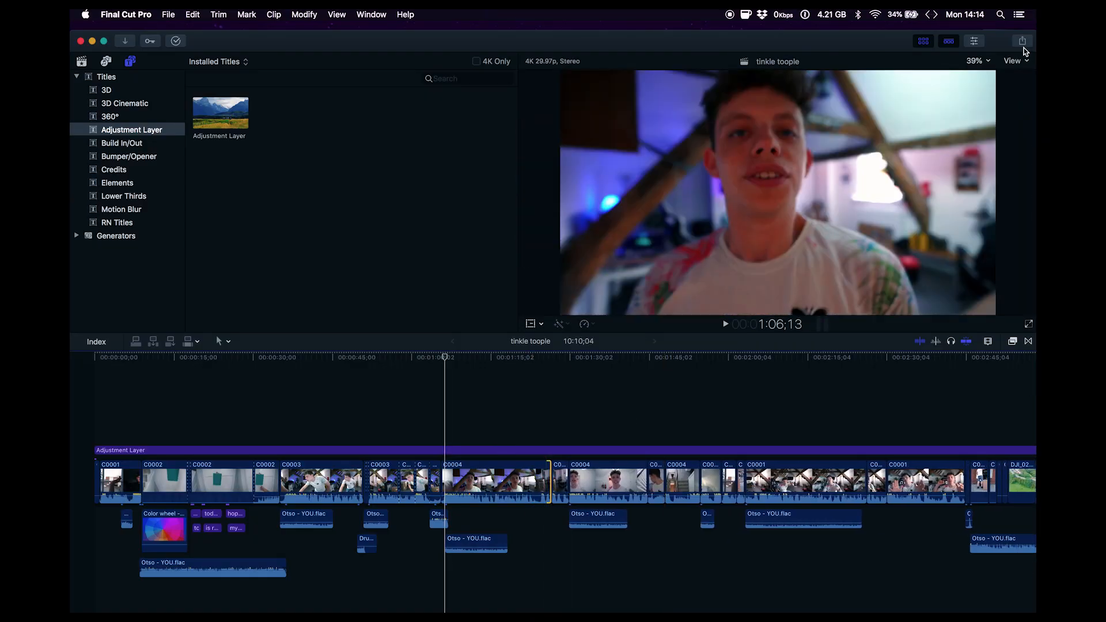
# Step: Show the Share options (Master File, Apple Devices, Export File) for the tinkle toople project
pyautogui.click(1022, 39)
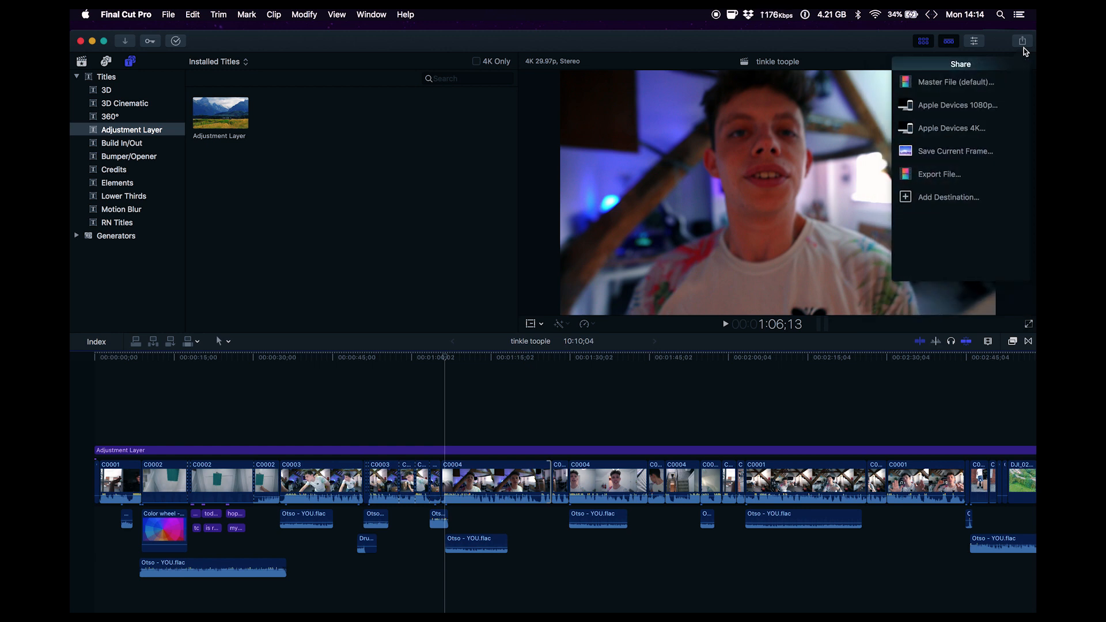
pyautogui.moveTo(966, 128)
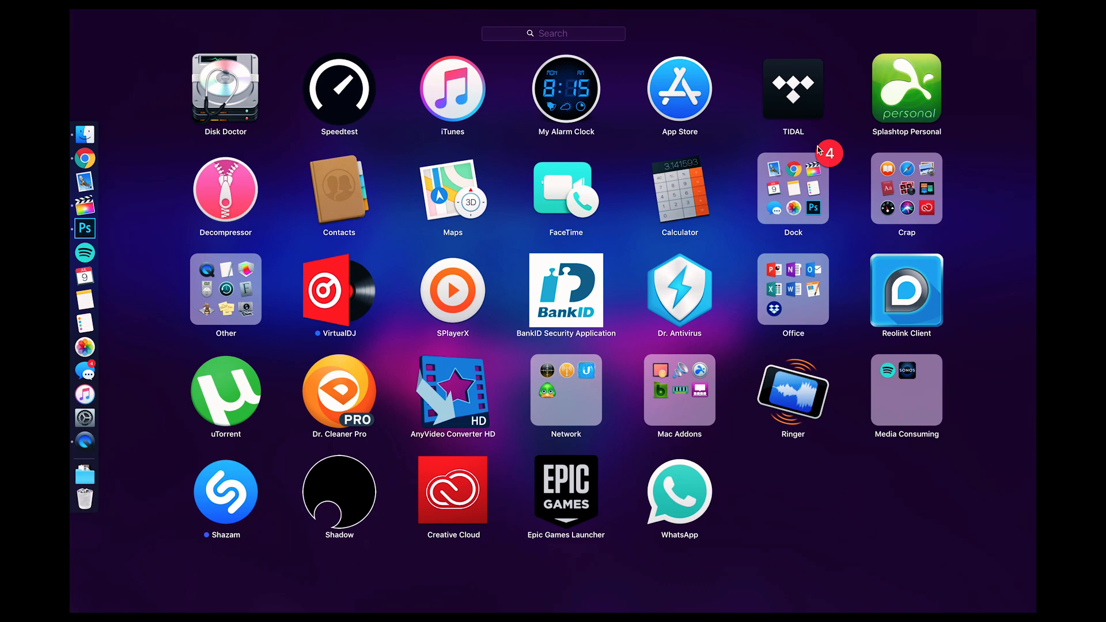
pyautogui.moveTo(298, 398)
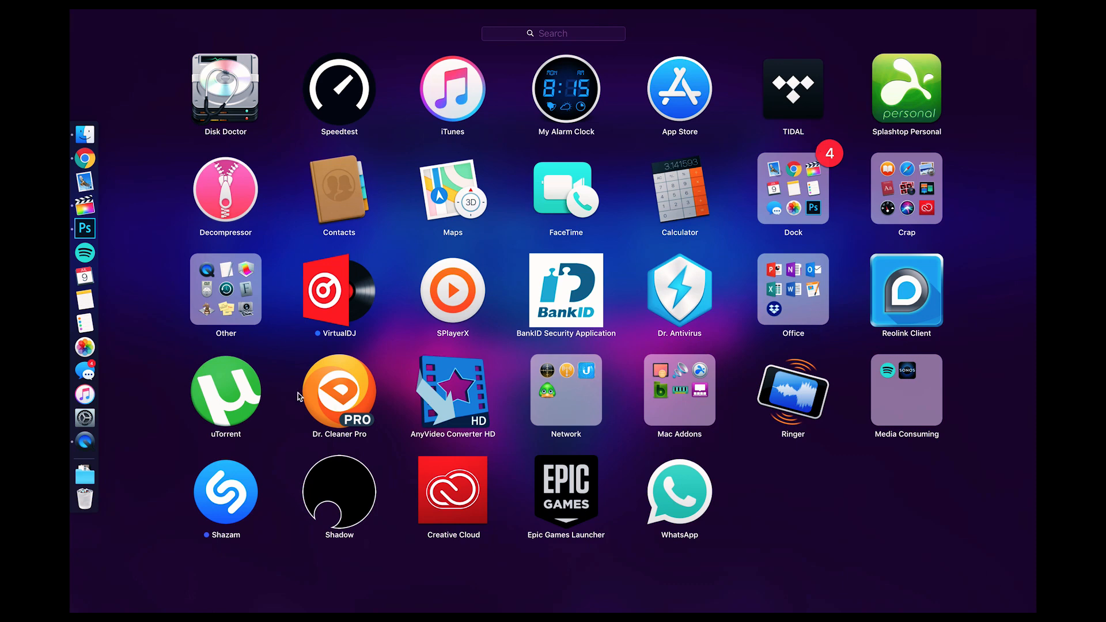
# Step: Launch Dr. Cleaner Pro from Launchpad to view junk files and memory usage
pyautogui.click(339, 392)
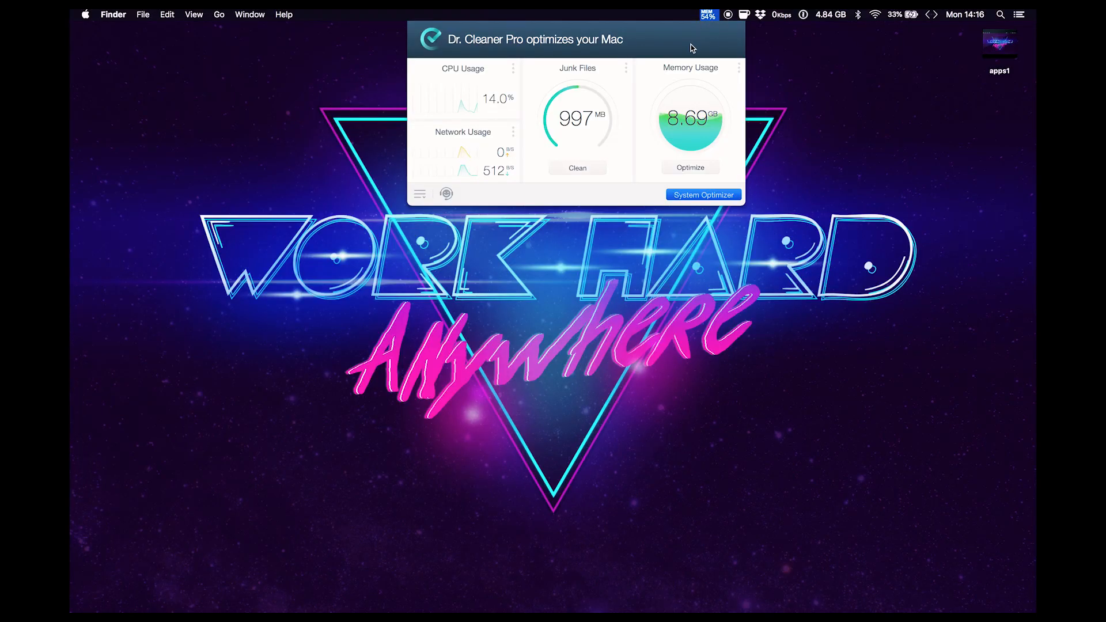
# Step: Open System Optimizer and view the Big Files details, totalling 149.7 GB
pyautogui.click(703, 195)
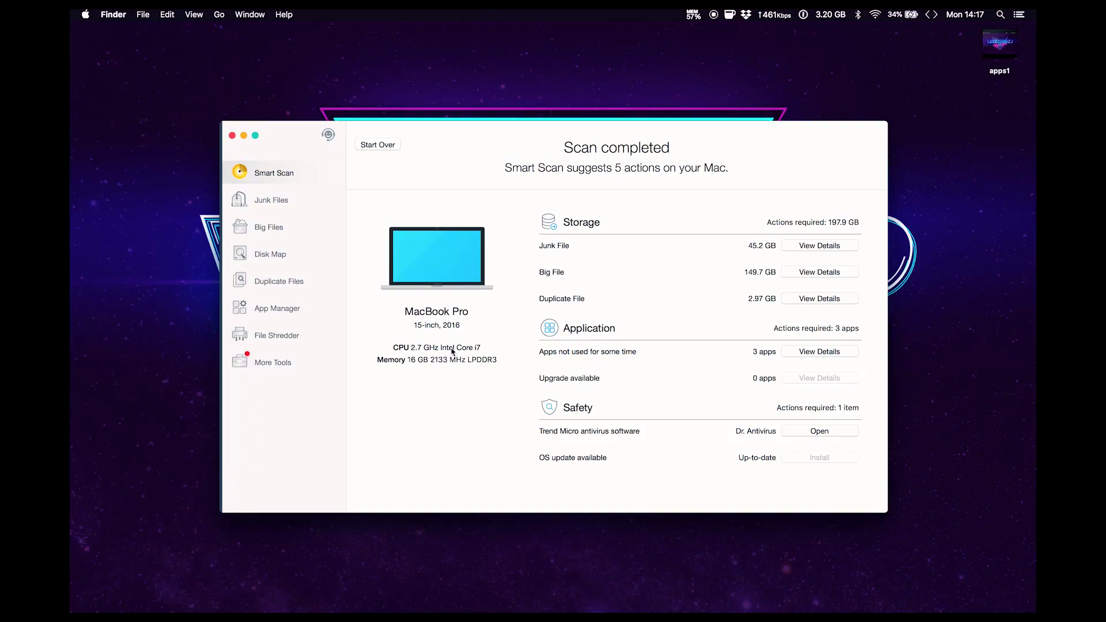
pyautogui.moveTo(677, 321)
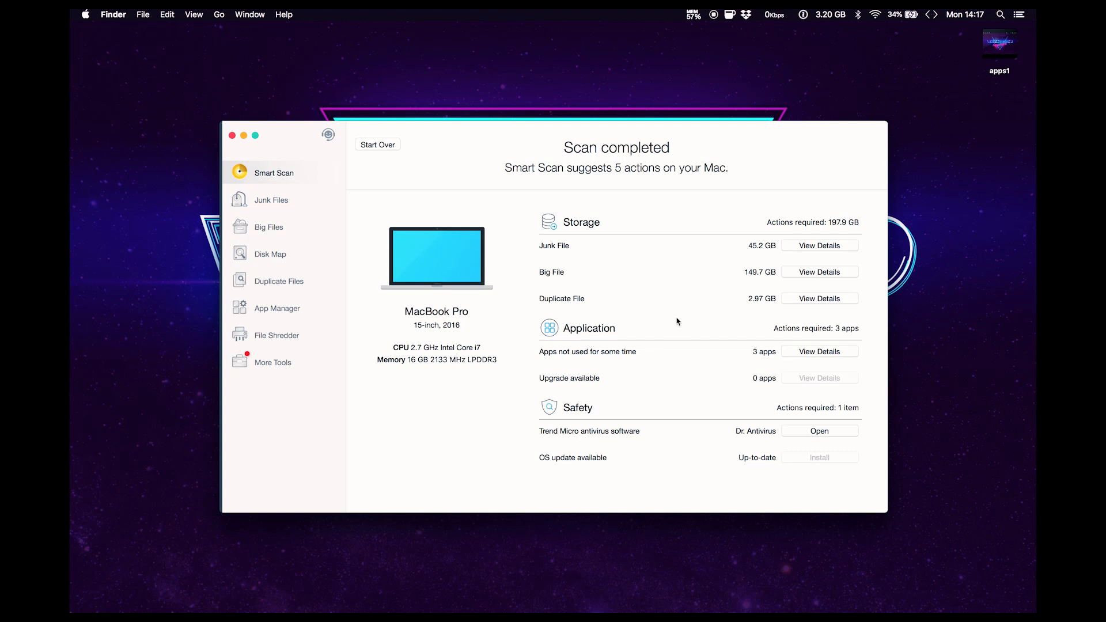
pyautogui.moveTo(550, 273)
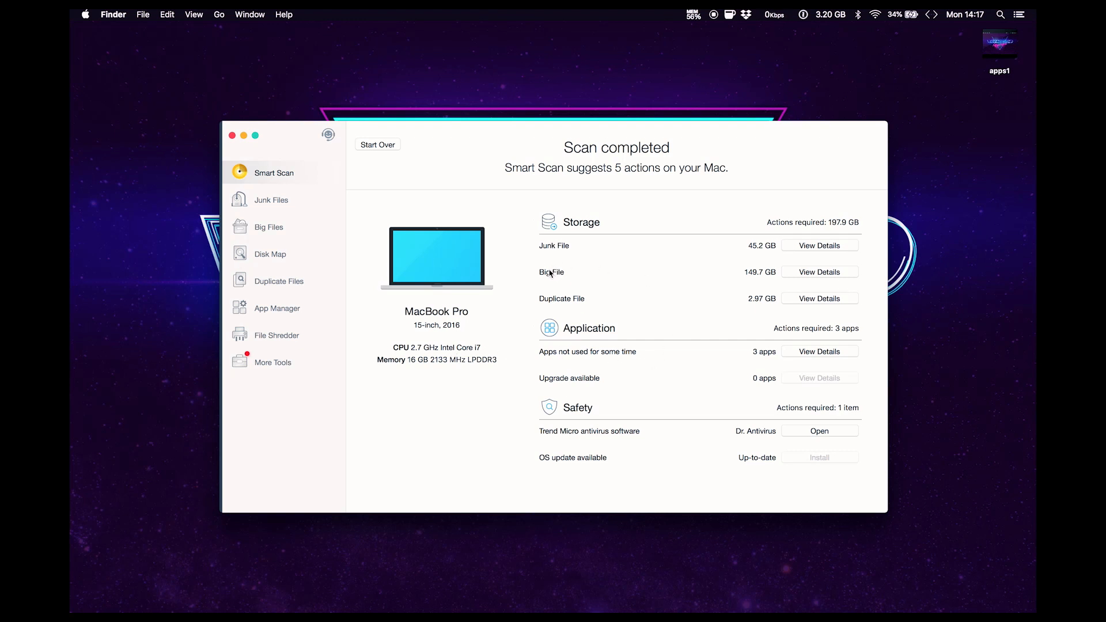
pyautogui.moveTo(837, 275)
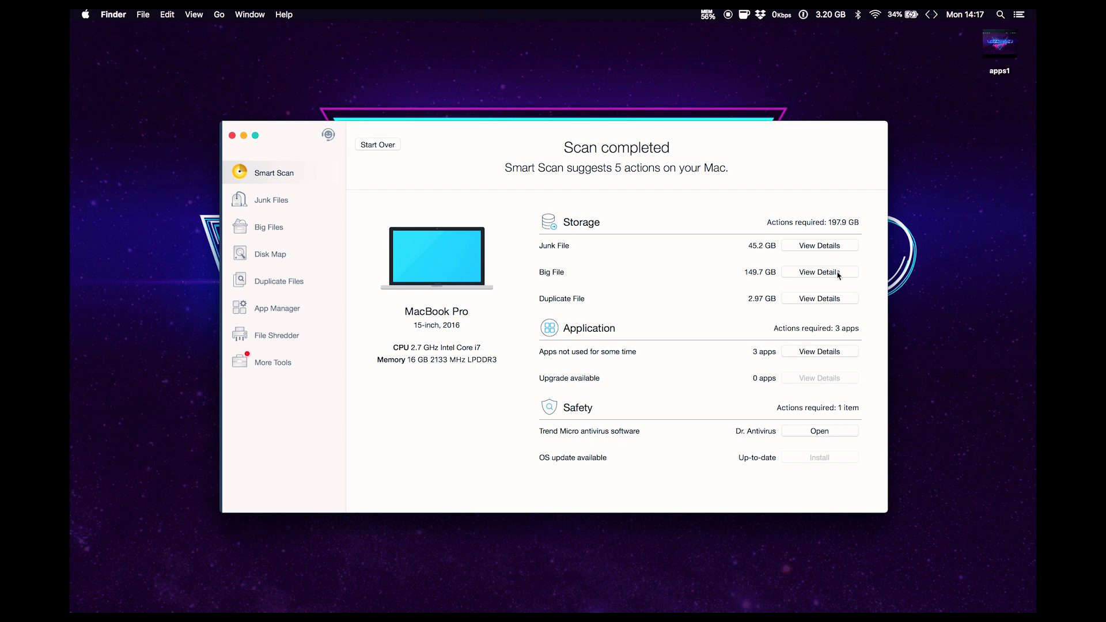
pyautogui.click(820, 272)
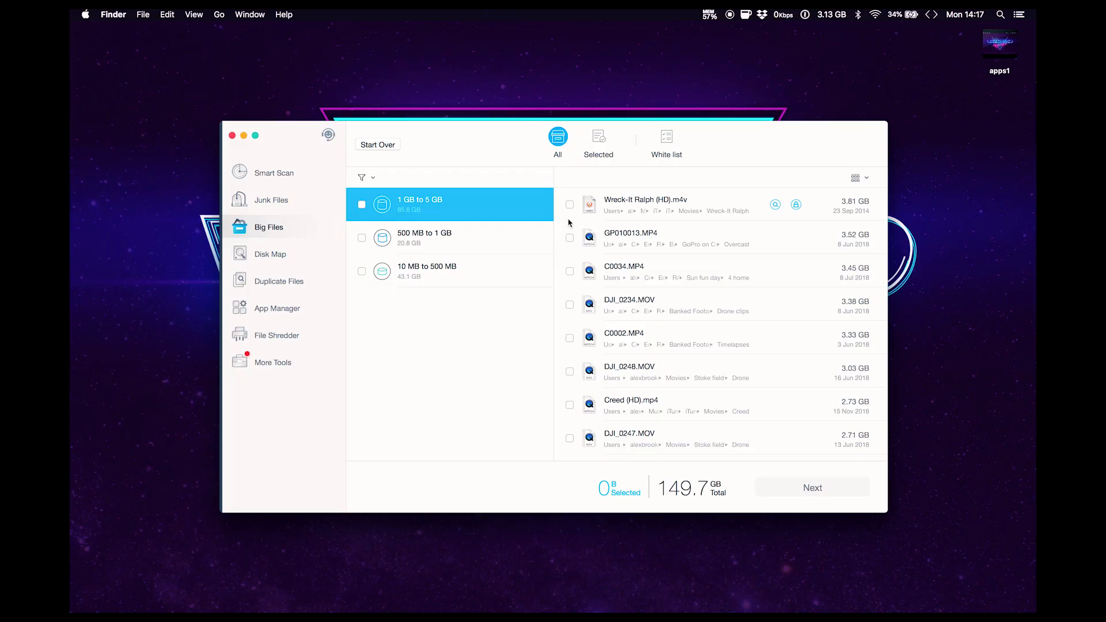
# Step: Go back to the Smart Scan results showing five suggested actions
pyautogui.click(273, 172)
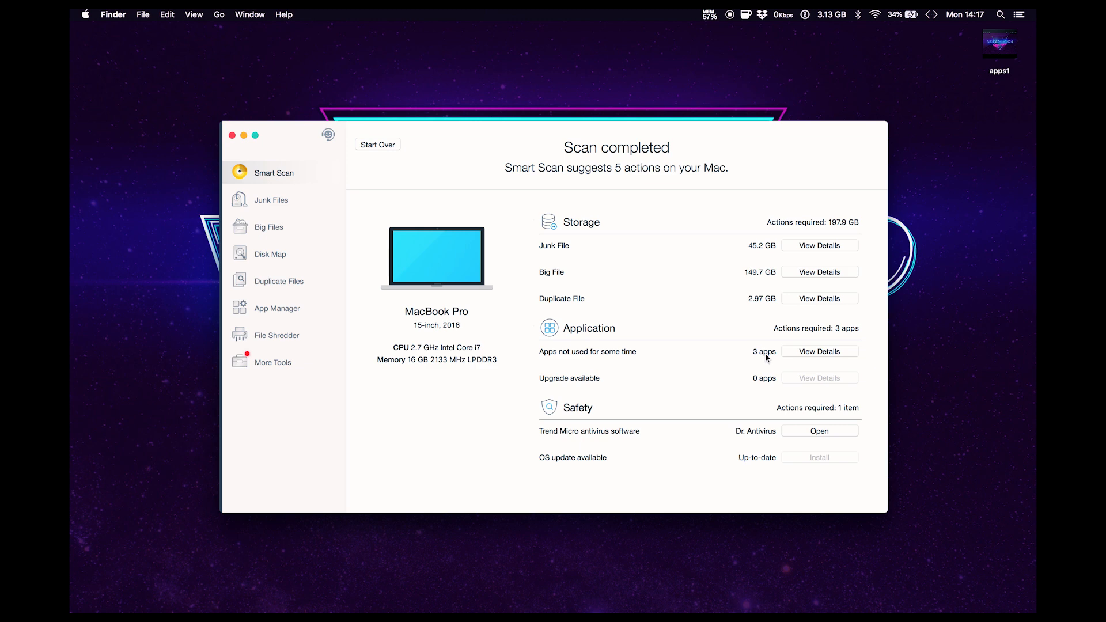
pyautogui.moveTo(809, 255)
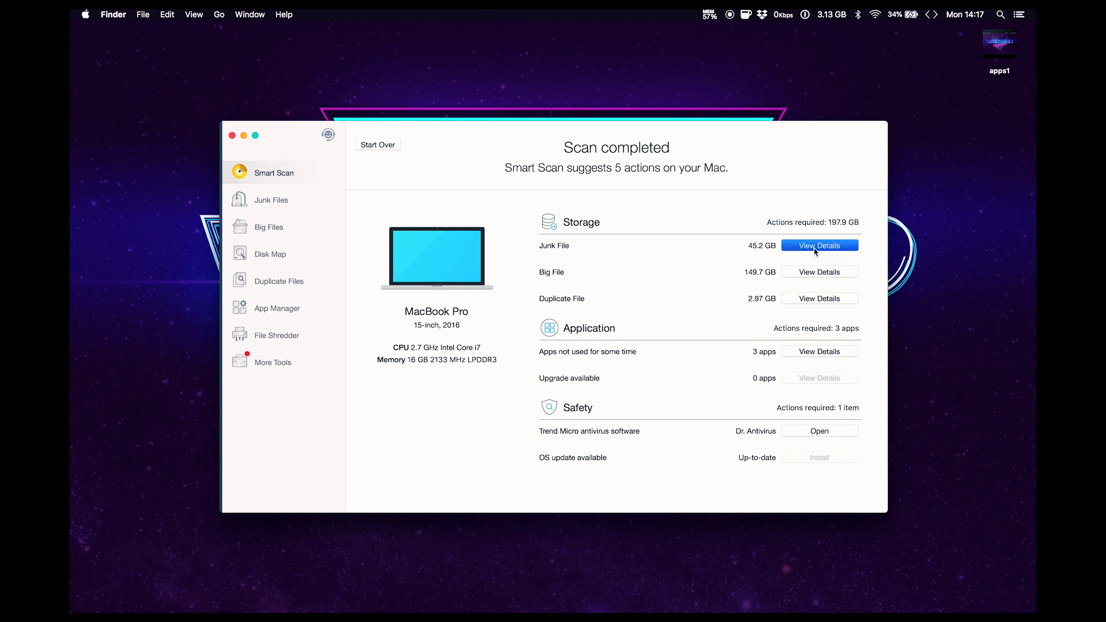
# Step: Remove the 997.4 MB of junk files and dismiss the completion message
pyautogui.click(819, 245)
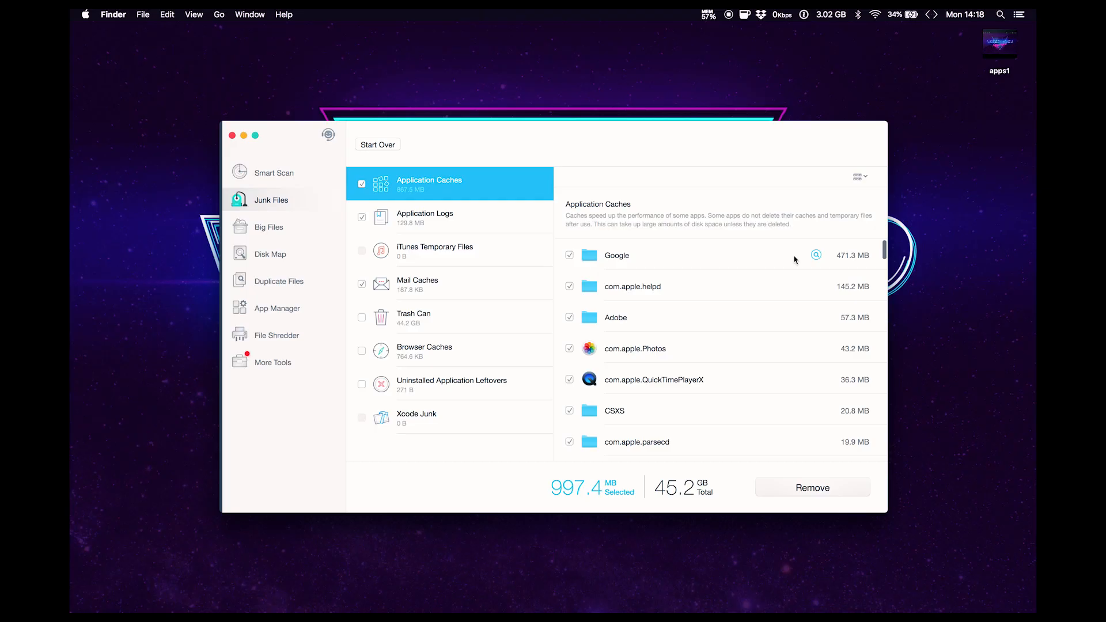
pyautogui.moveTo(840, 263)
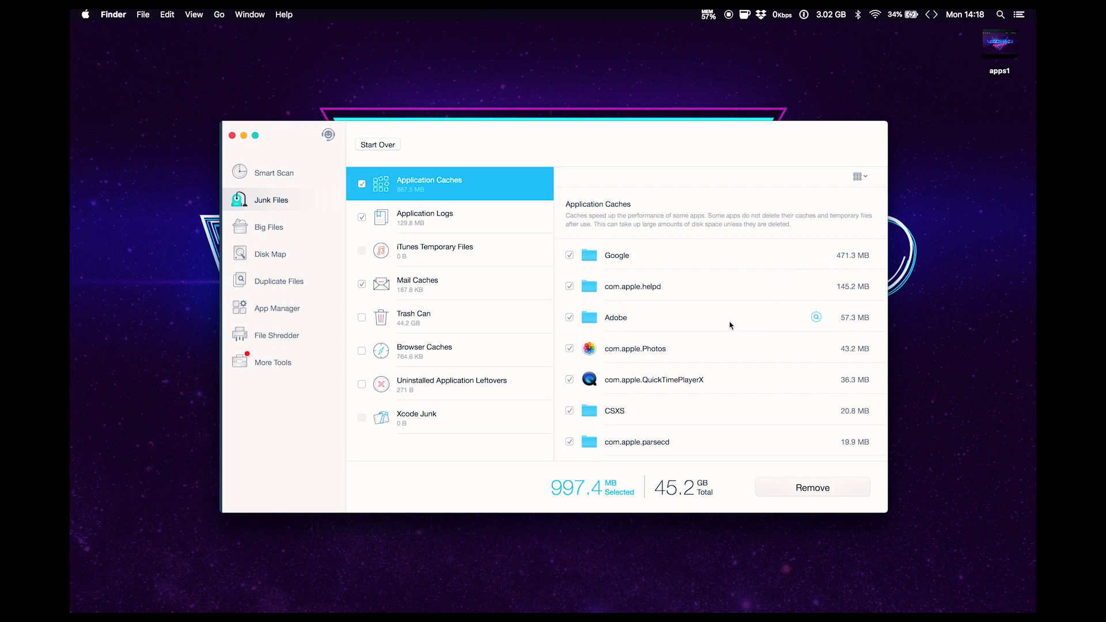
pyautogui.click(812, 487)
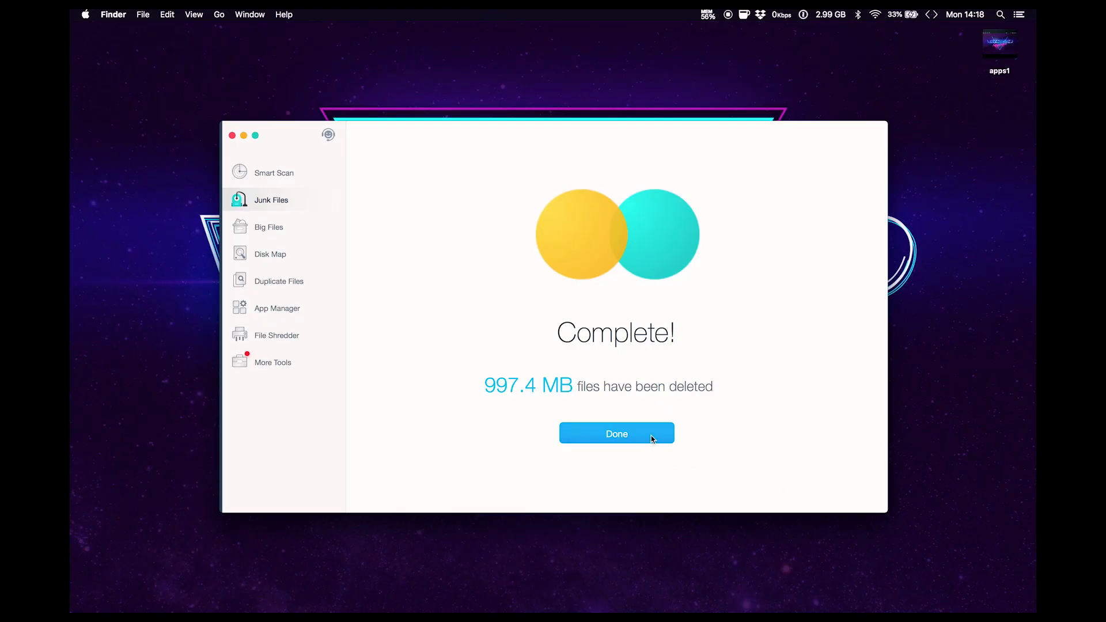
pyautogui.click(616, 433)
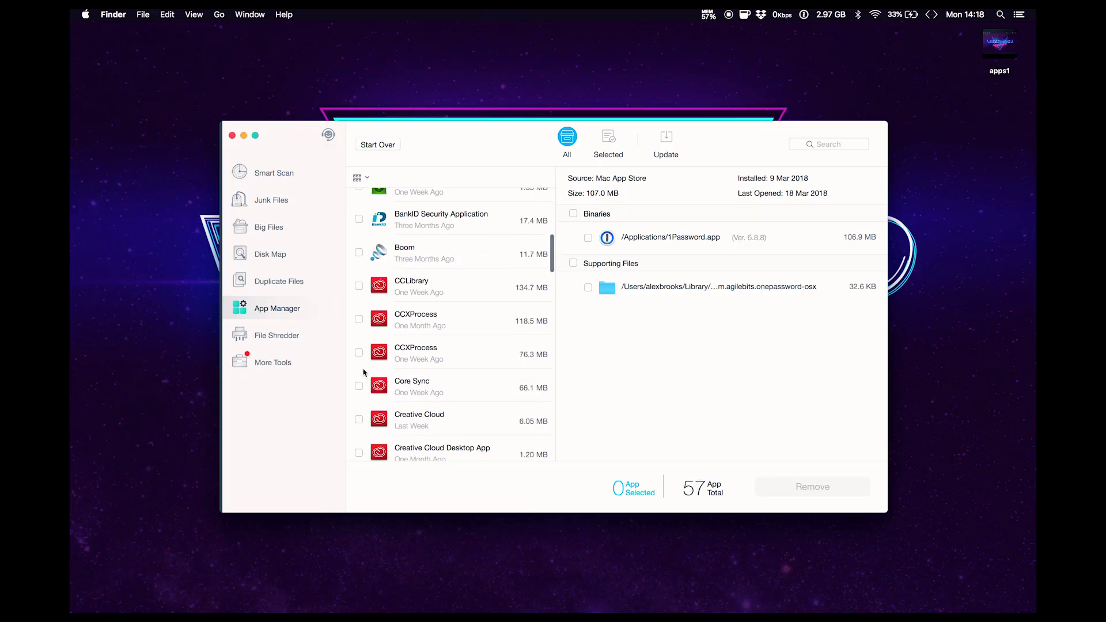
# Step: Tick Bandwidth+ and Amphetamine in the App Manager list for removal
pyautogui.click(359, 324)
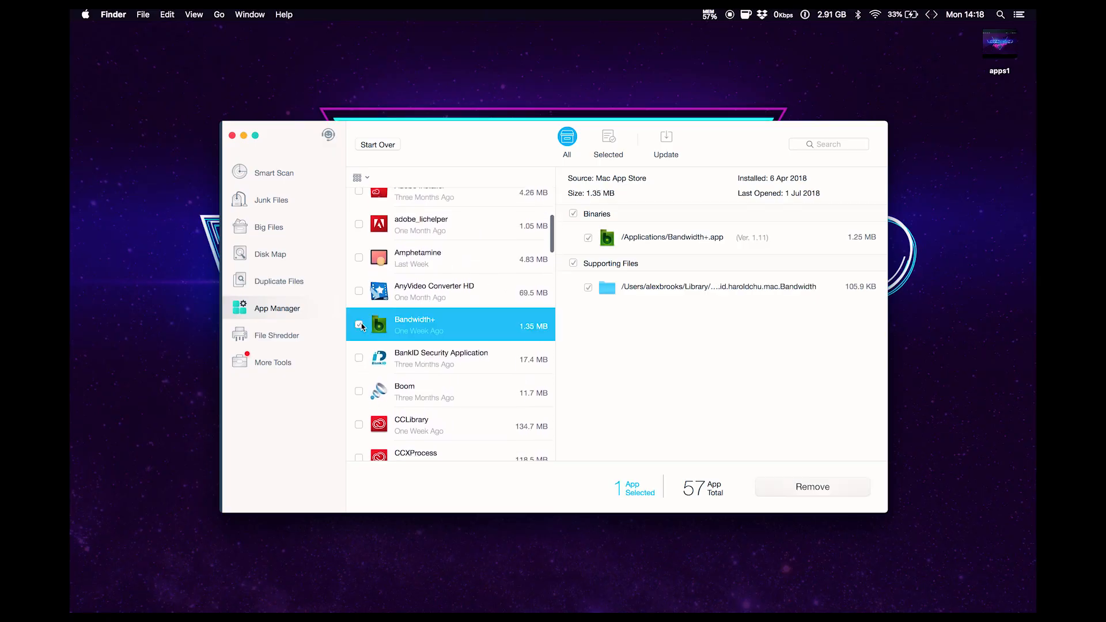
pyautogui.click(359, 258)
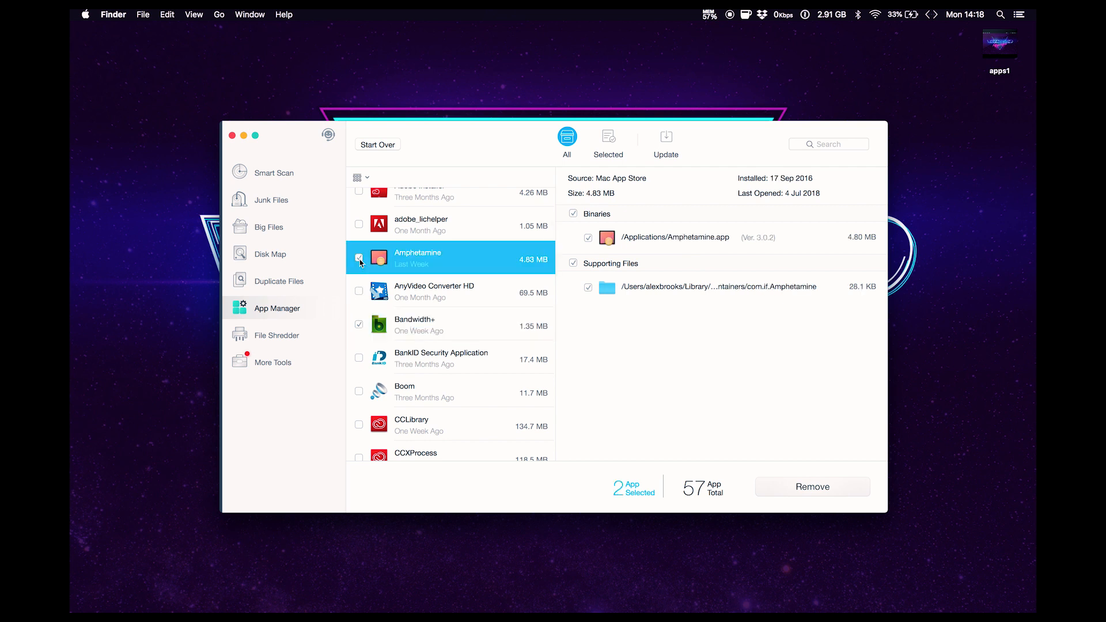